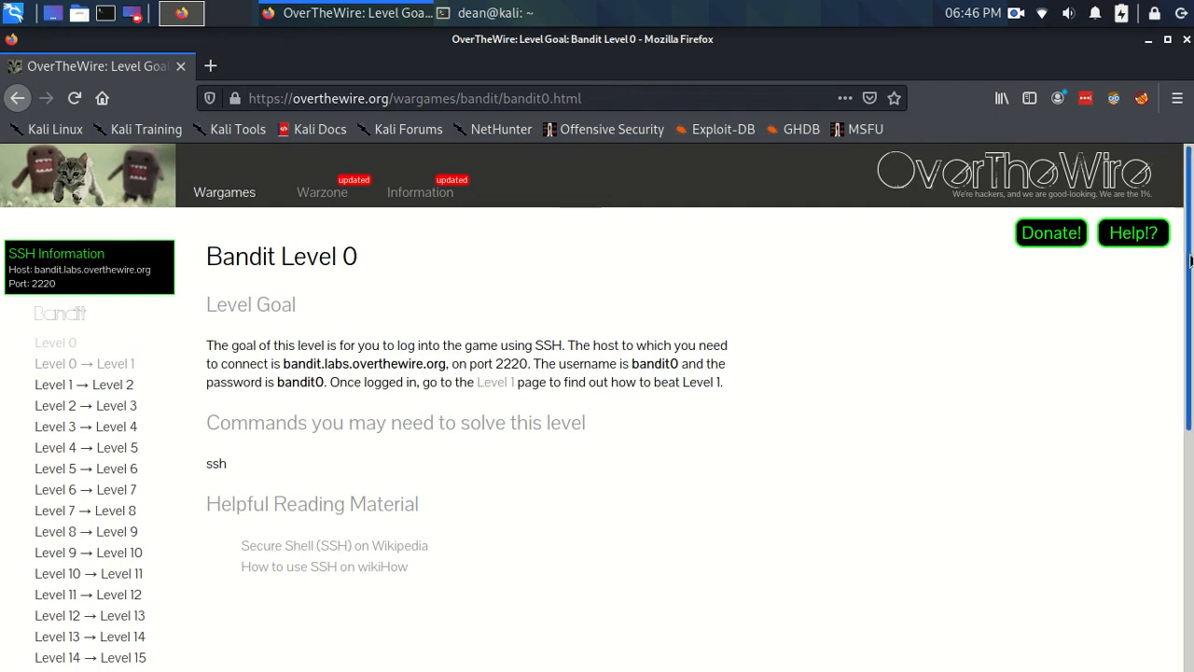
# Read through the Bandit Level 0 page, selecting the host and command details it mentions
pyautogui.scroll(-3)
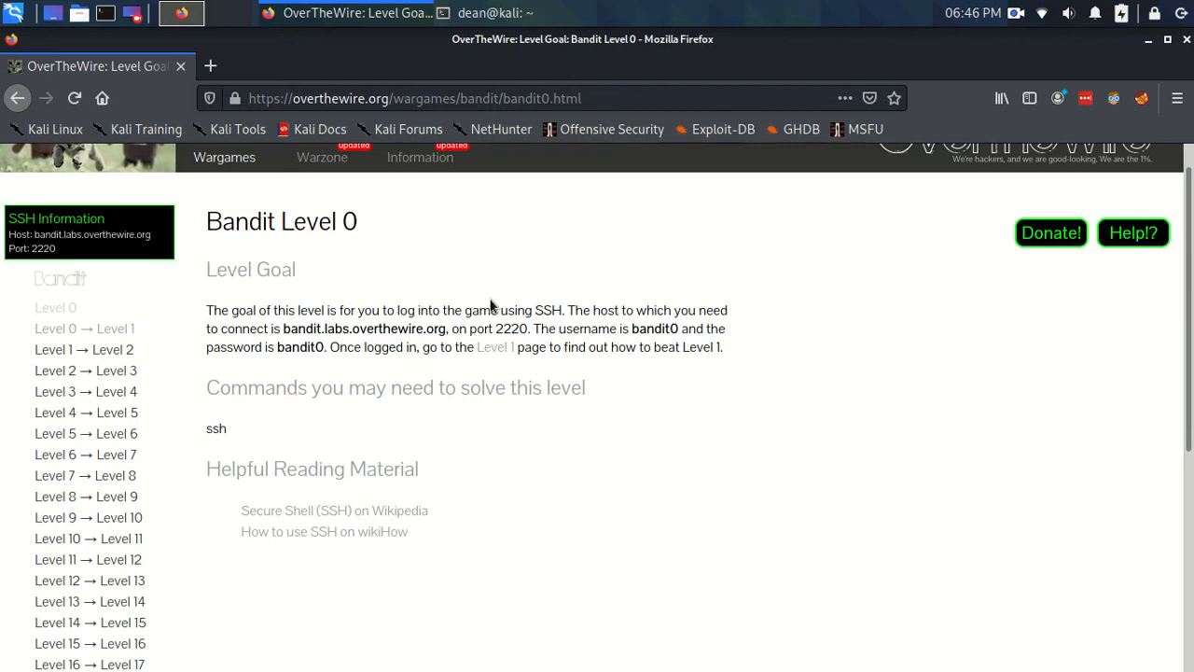
pyautogui.doubleClick(549, 310)
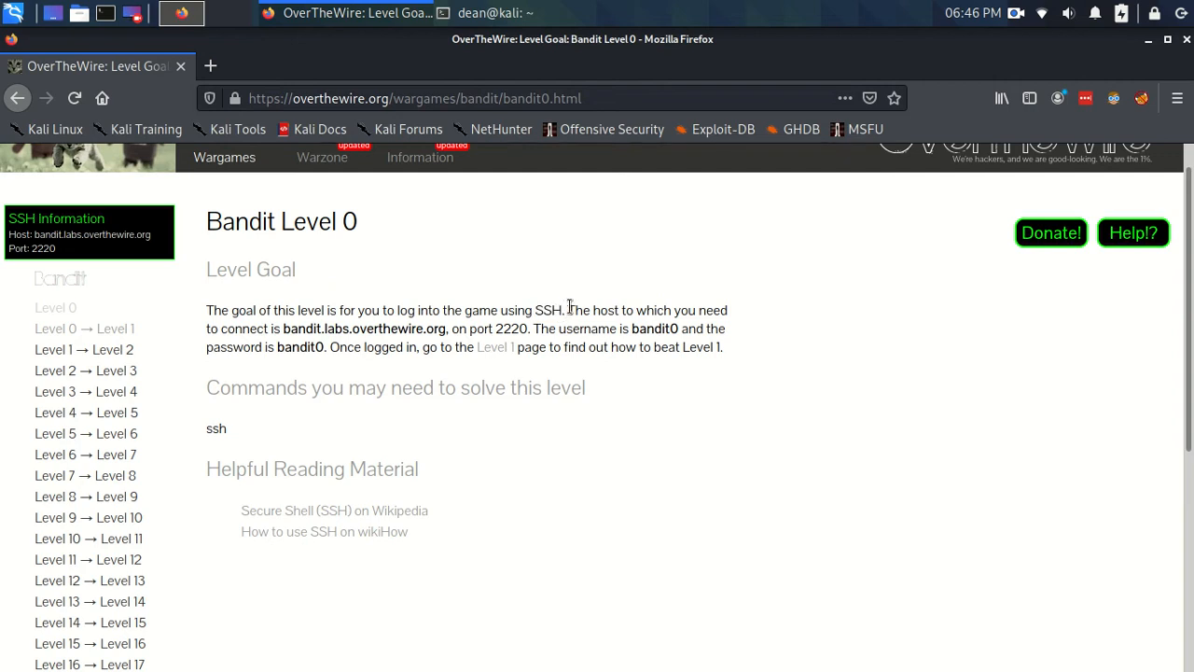
pyautogui.moveTo(504, 332)
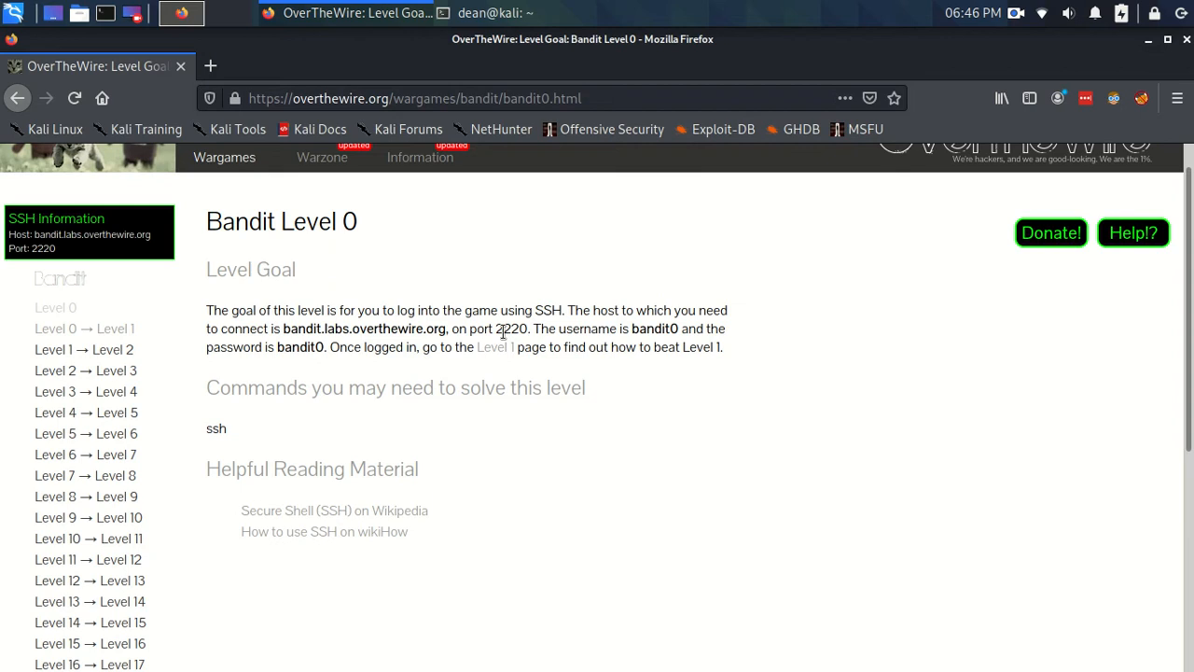
pyautogui.moveTo(633, 332)
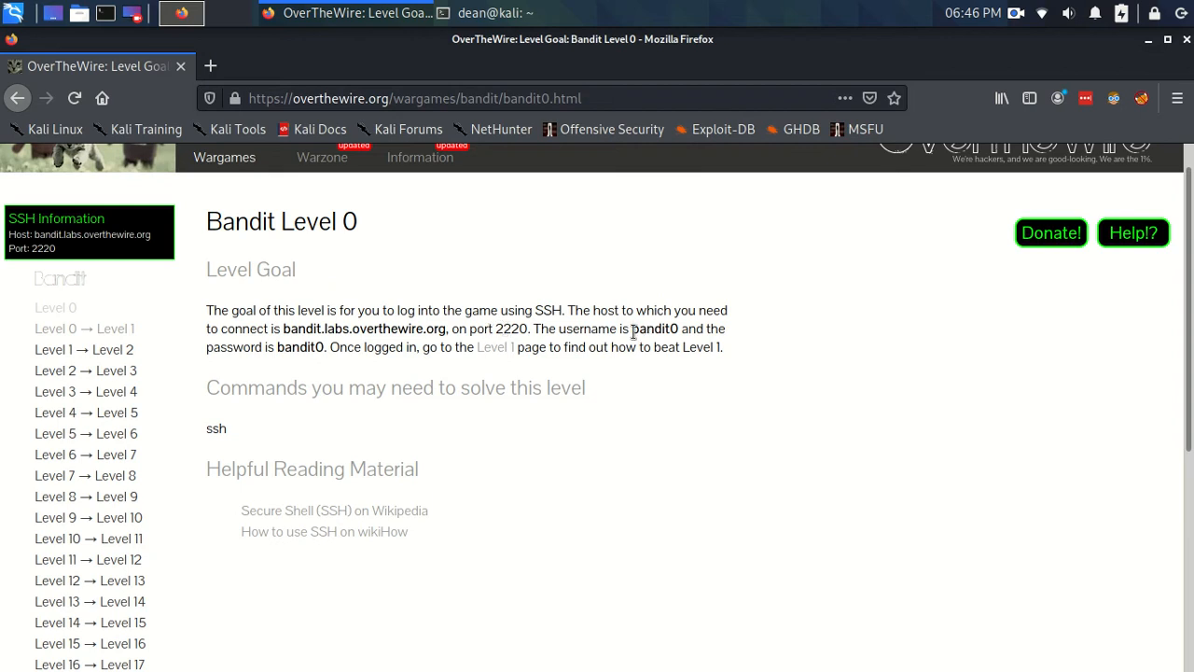
pyautogui.moveTo(426, 235)
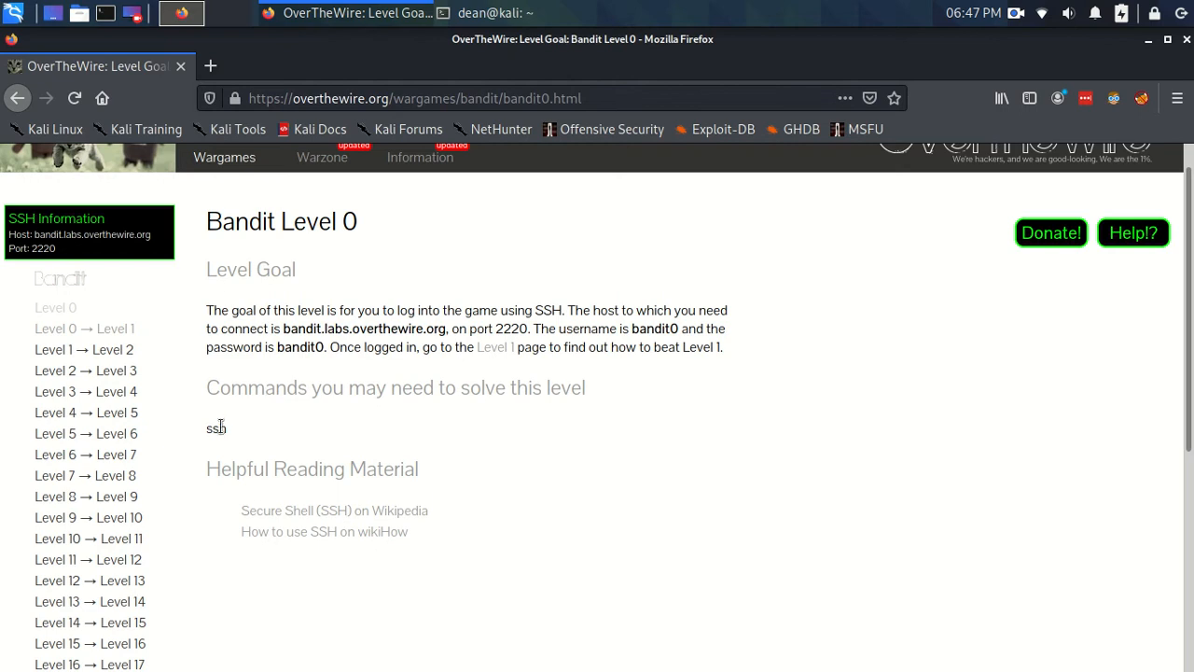
pyautogui.doubleClick(232, 310)
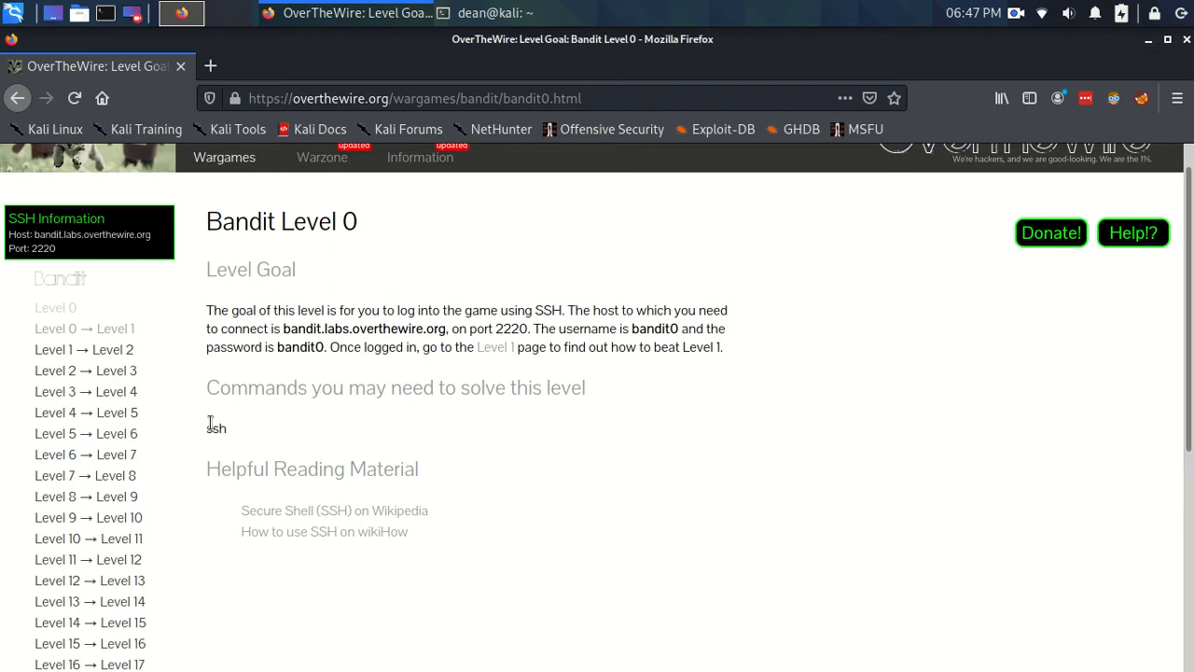
pyautogui.doubleClick(216, 428)
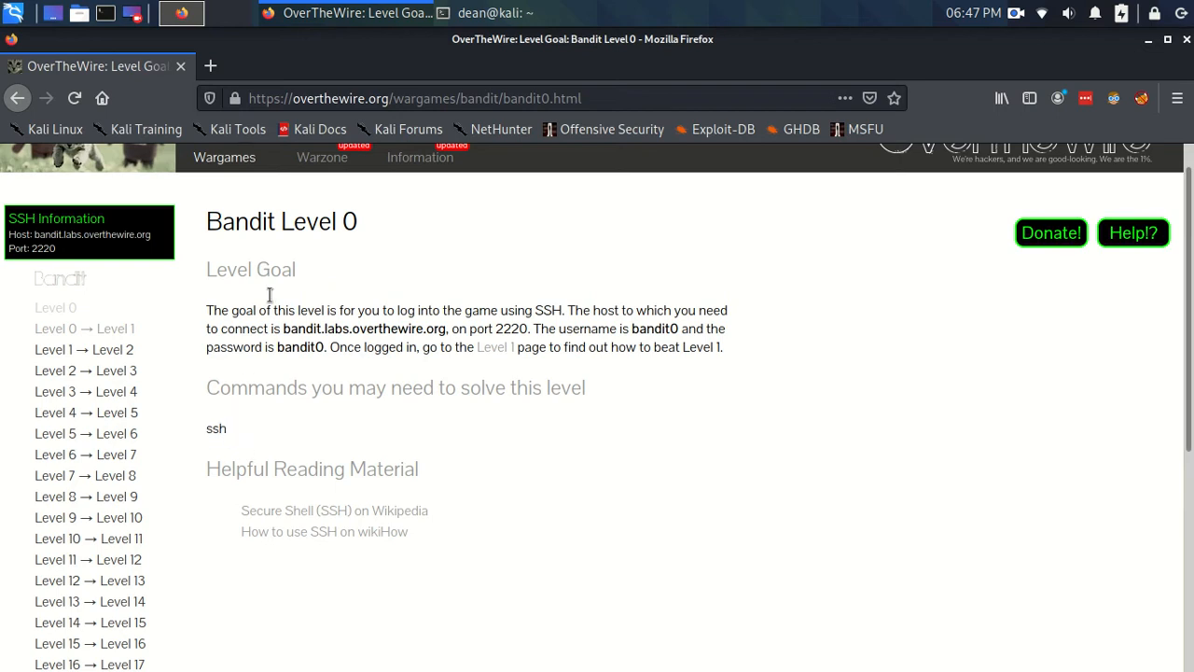
pyautogui.moveTo(530, 308)
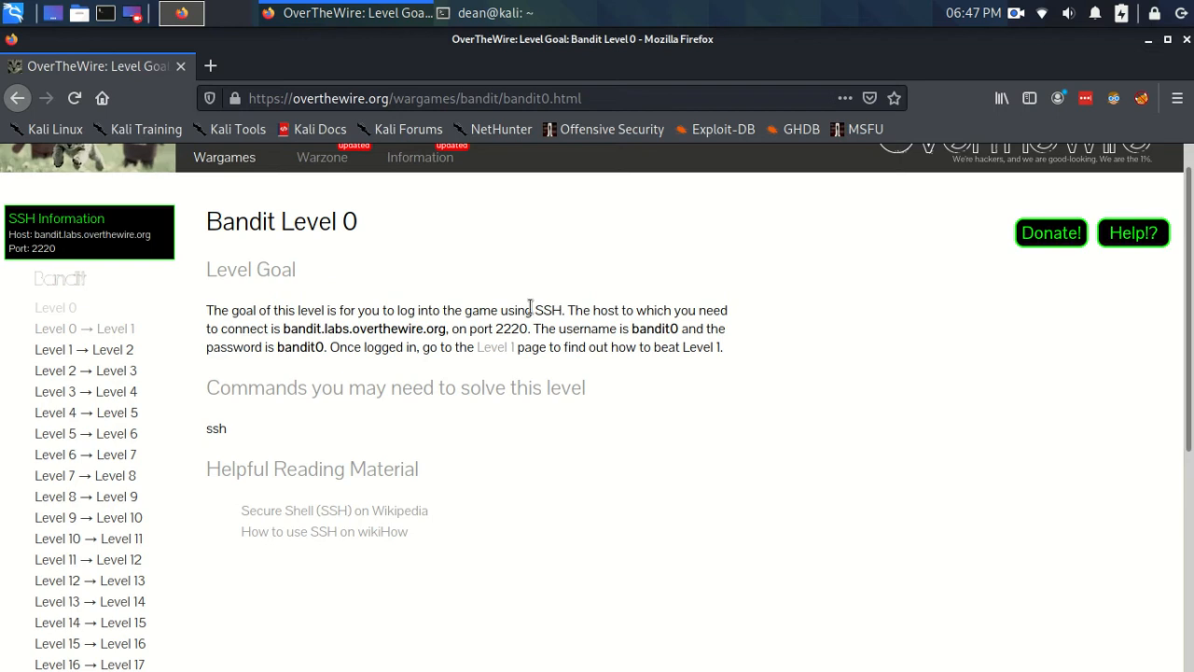
pyautogui.moveTo(332, 466)
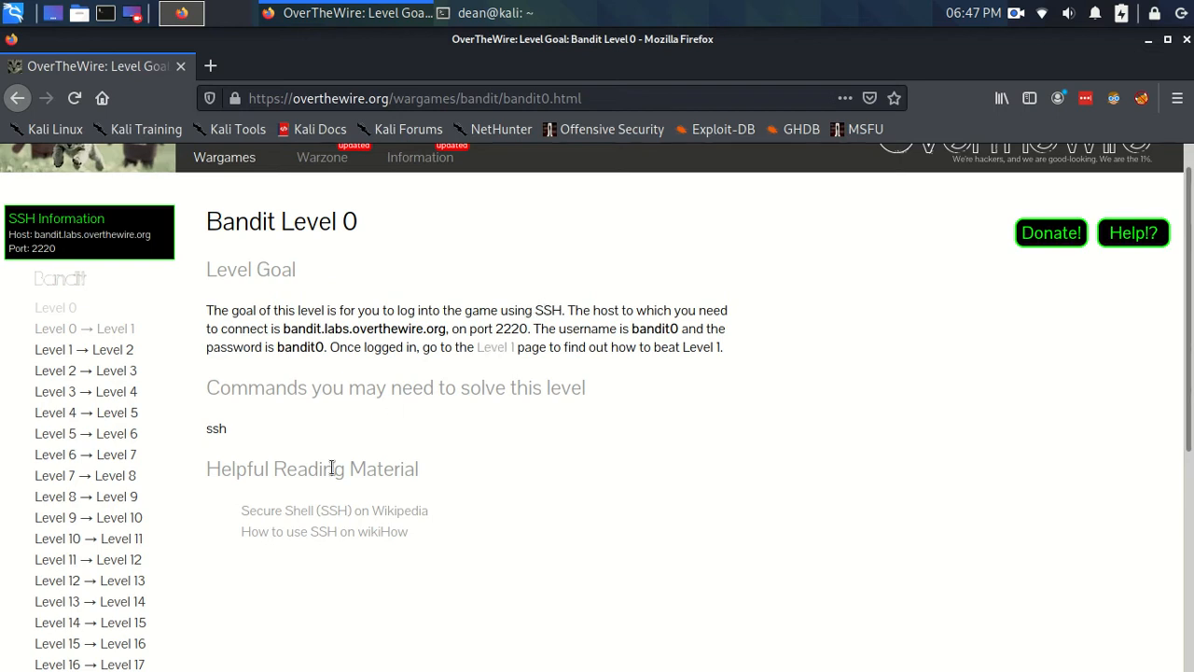
pyautogui.moveTo(280, 511)
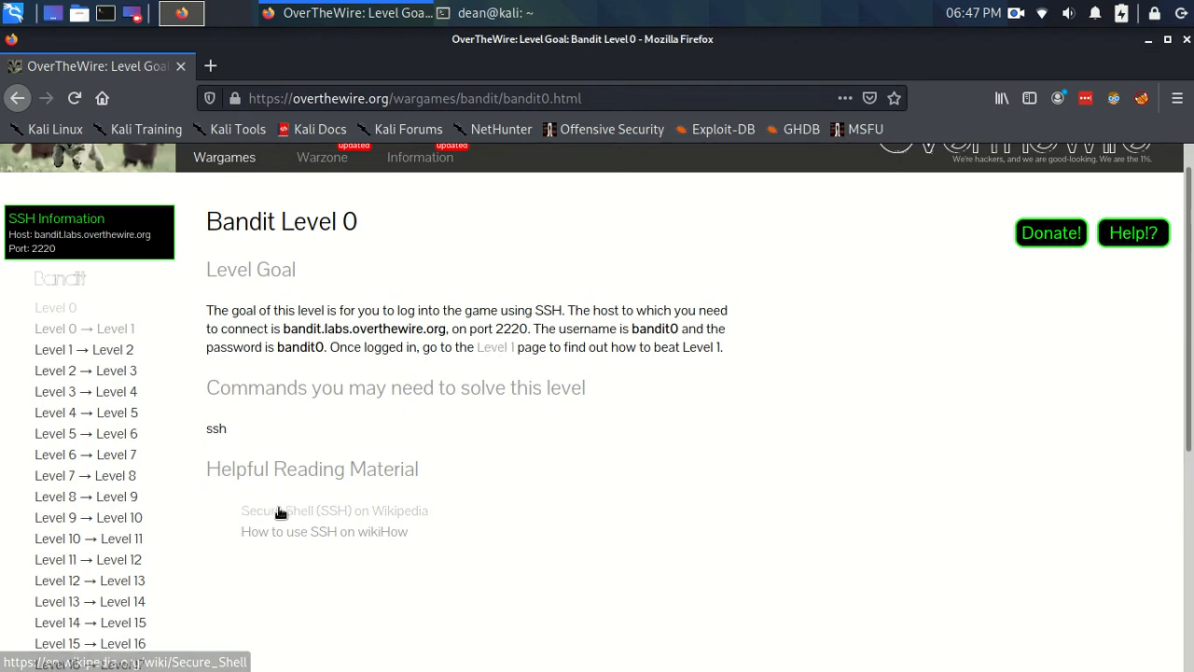
pyautogui.moveTo(228, 519)
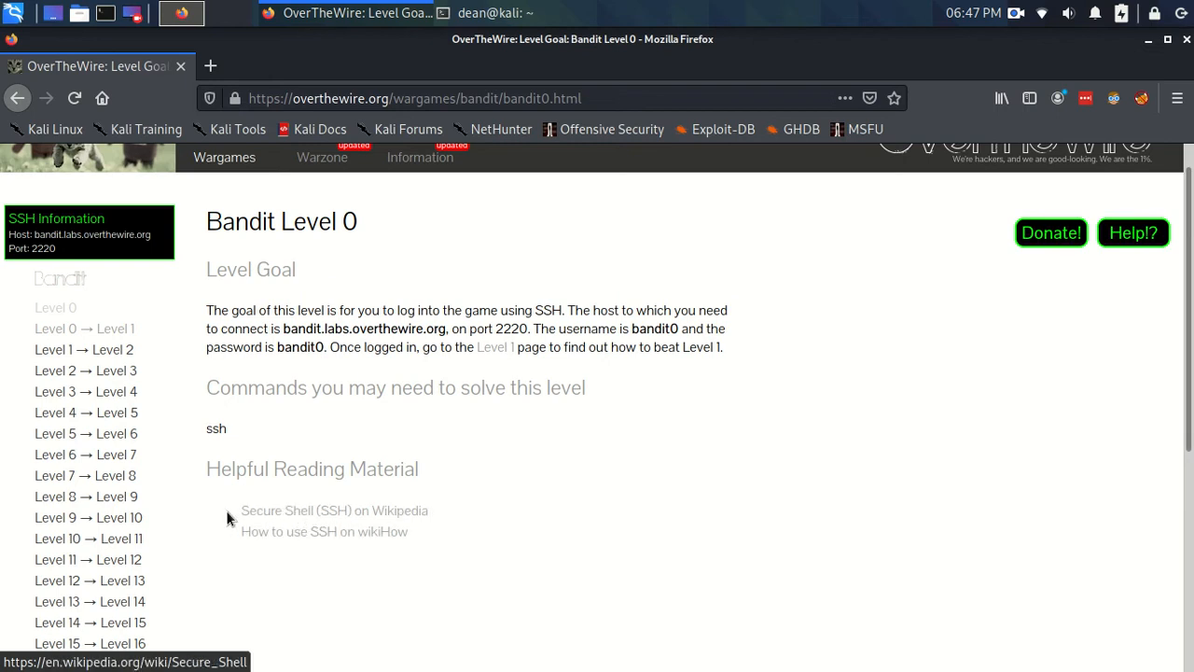
pyautogui.moveTo(302, 520)
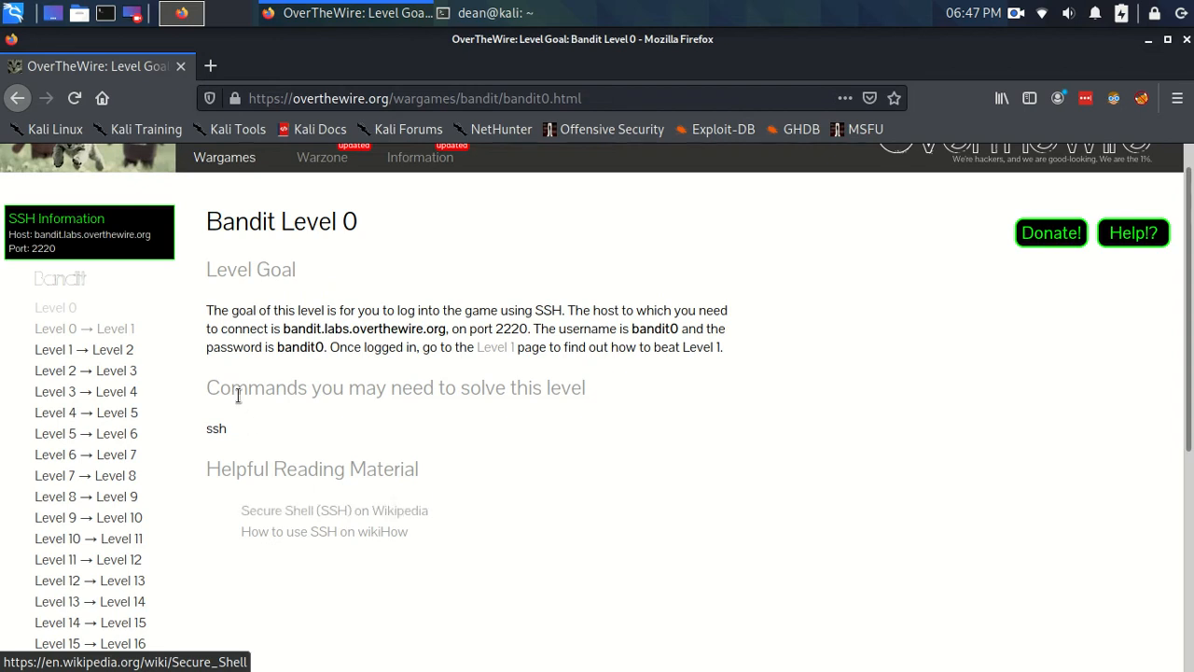
pyautogui.moveTo(325, 515)
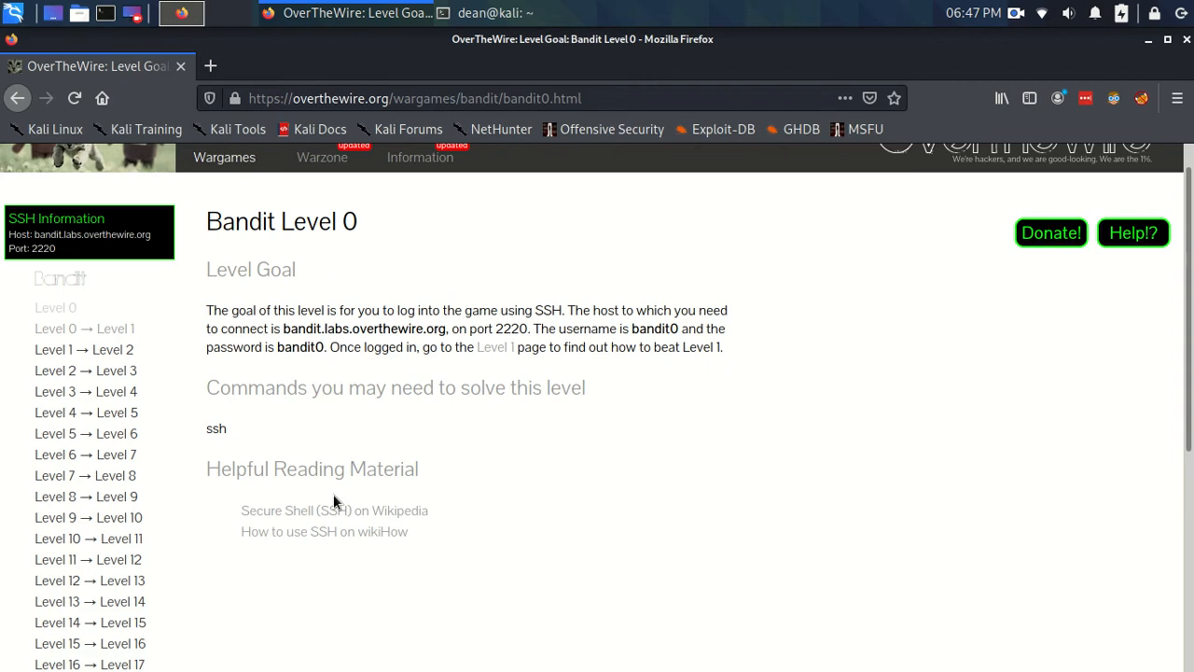
pyautogui.moveTo(299, 446)
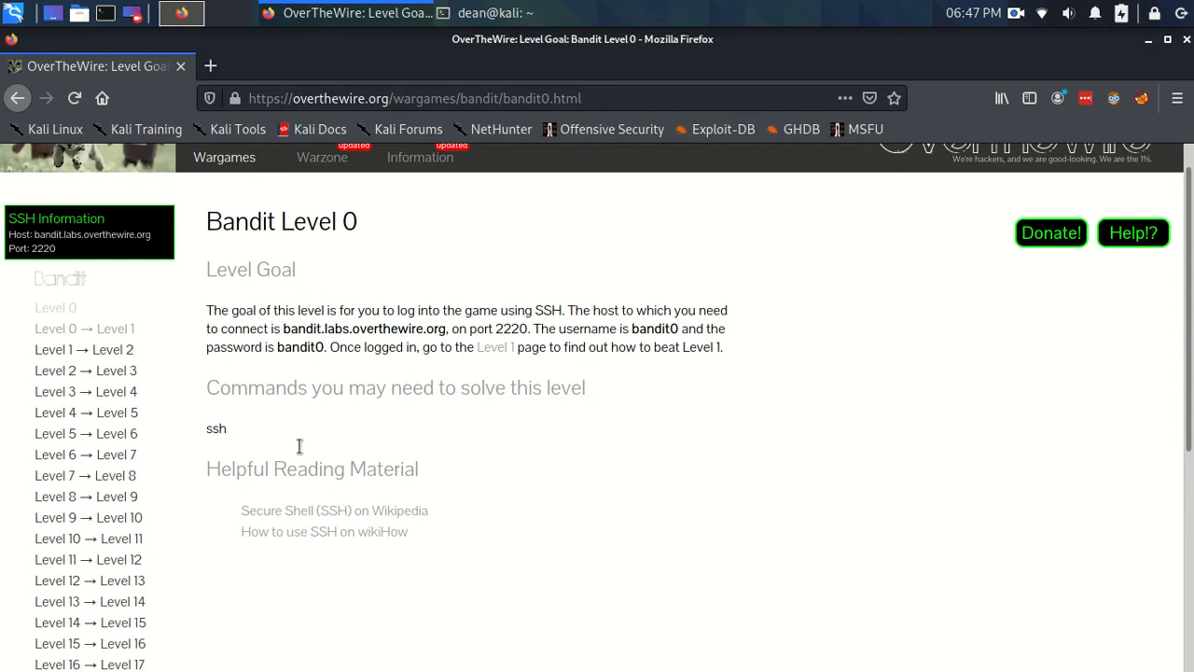
pyautogui.moveTo(359, 493)
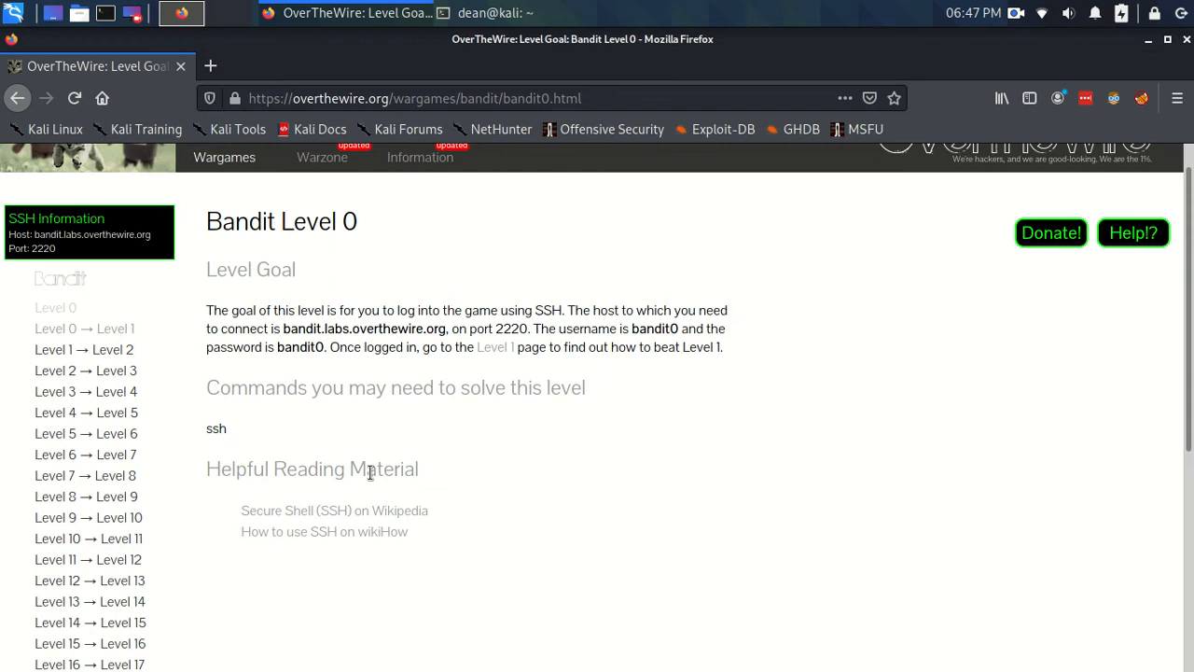
pyautogui.moveTo(381, 366)
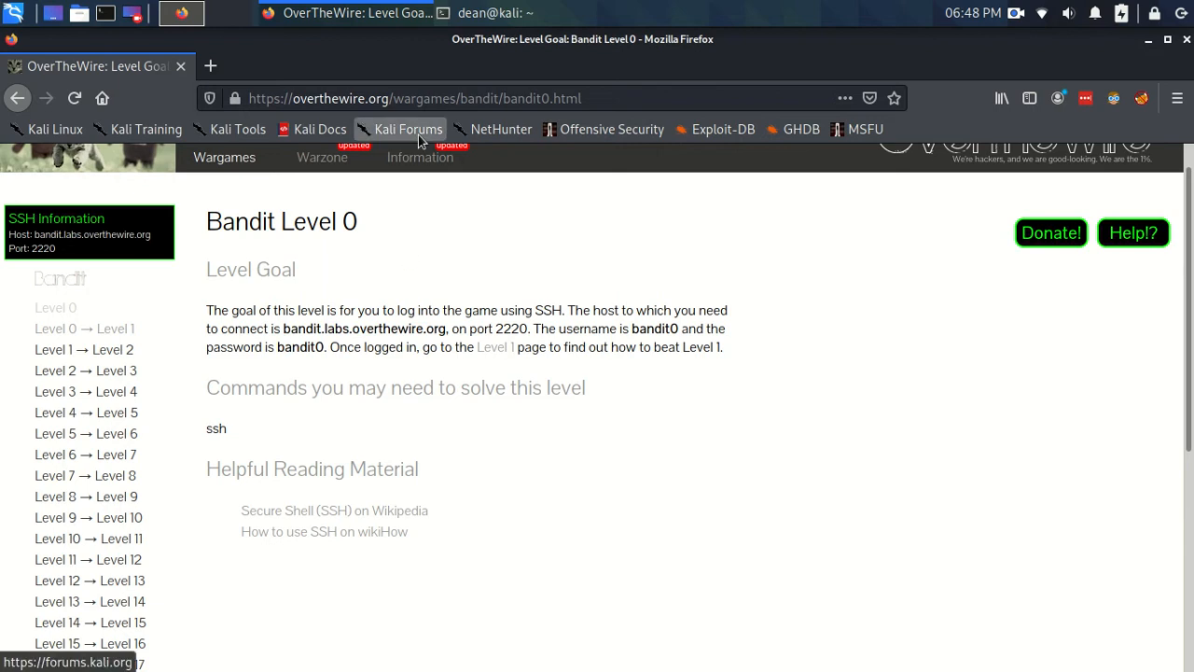
pyautogui.moveTo(365, 415)
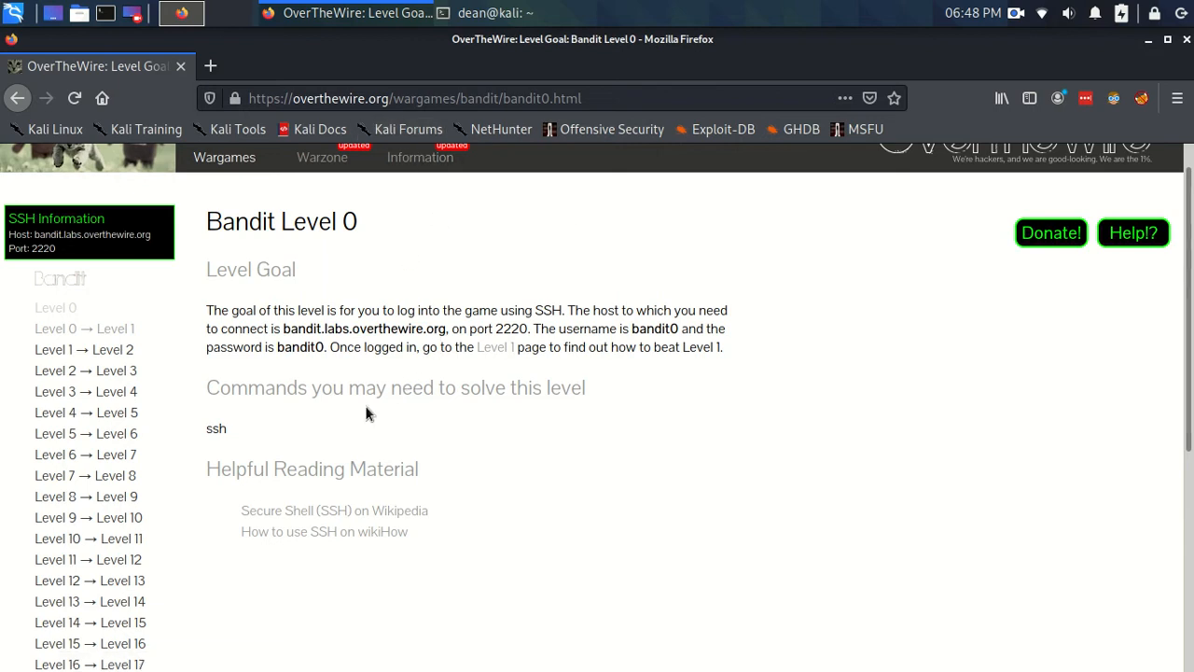
pyautogui.doubleClick(217, 428)
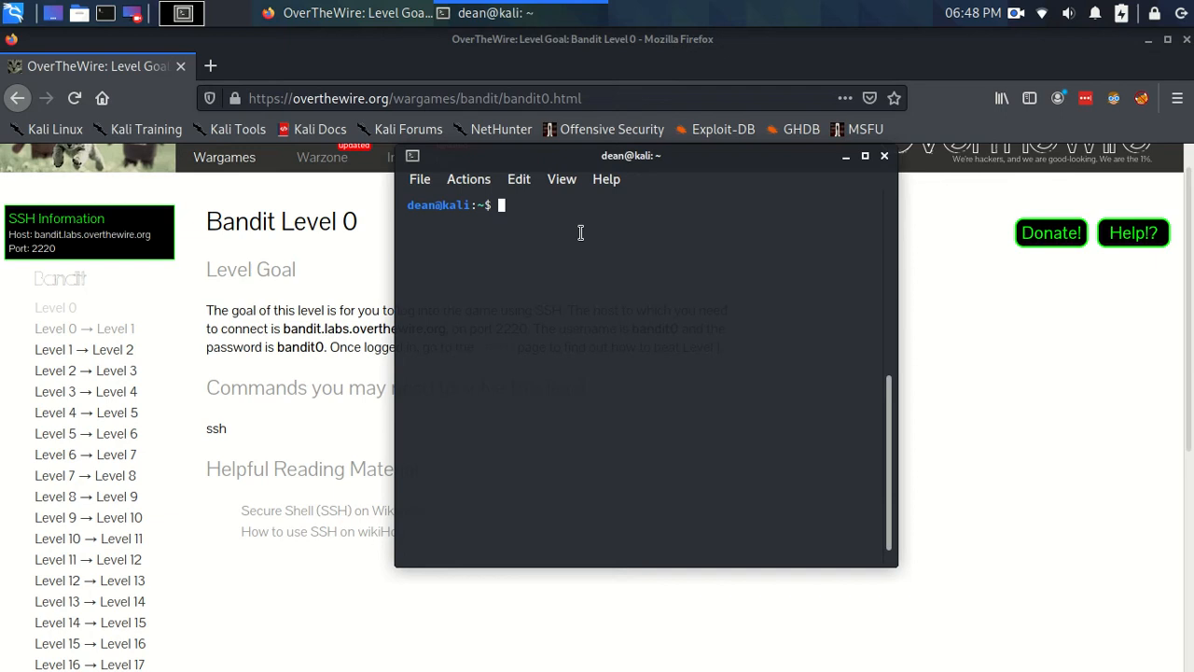
pyautogui.moveTo(603, 215)
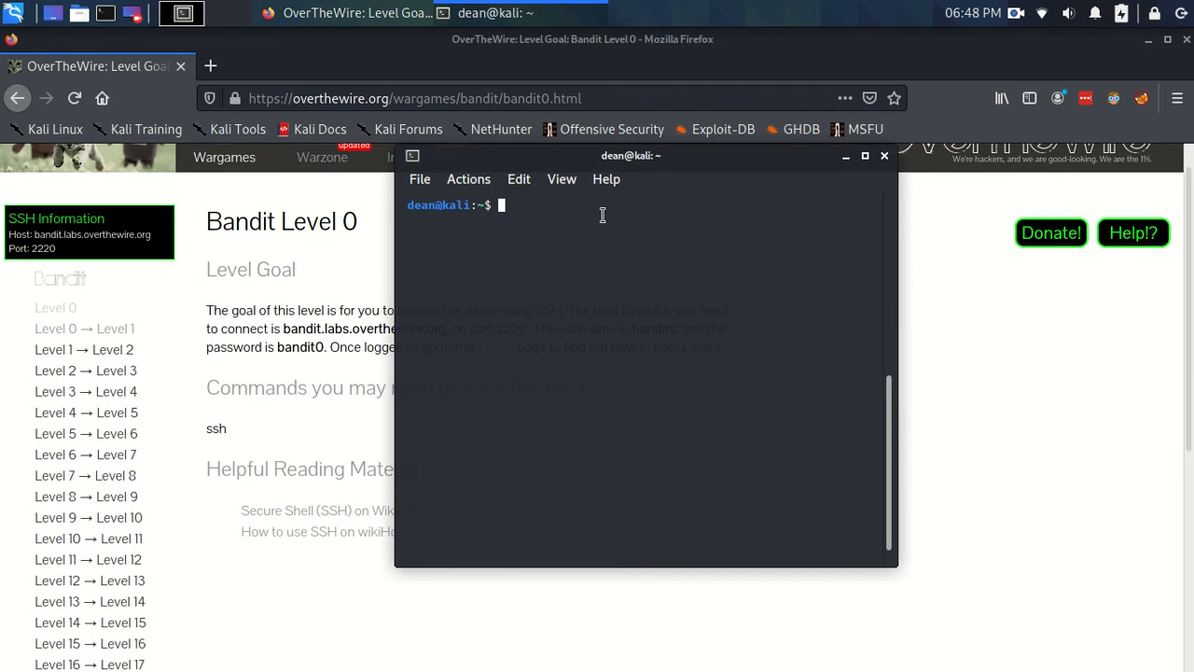
# Arrange the terminal window over the page and start entering 'man ssh' at the prompt
pyautogui.moveTo(631, 156); pyautogui.dragTo(709, 201)
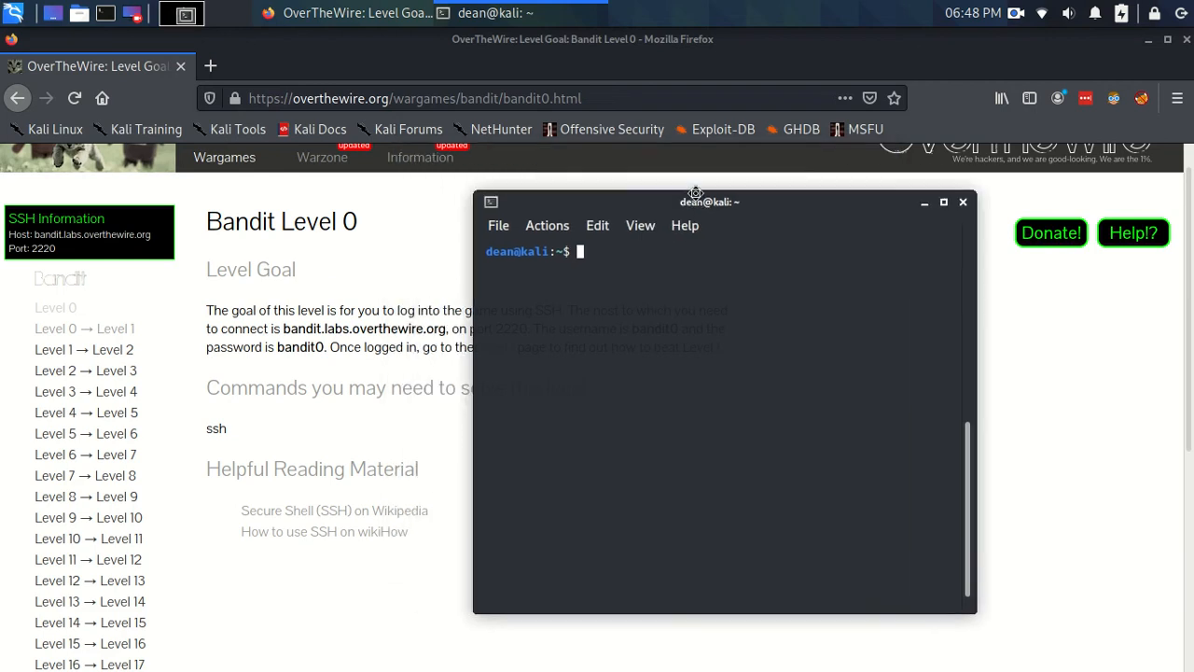
pyautogui.moveTo(695, 196); pyautogui.dragTo(700, 206)
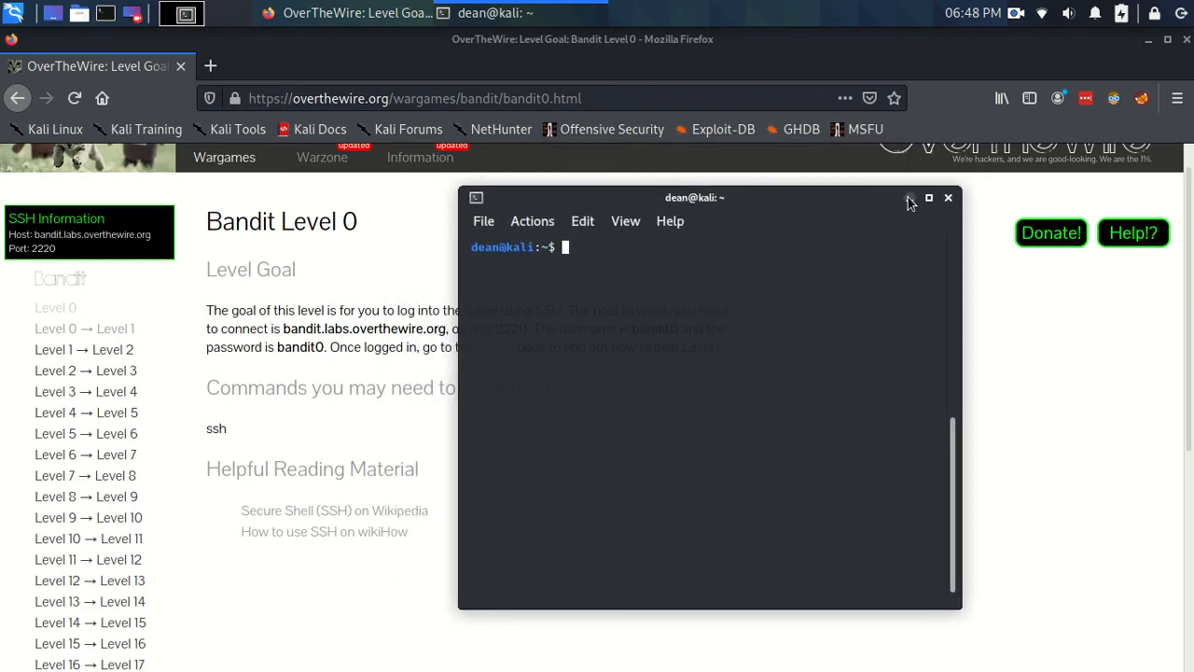
pyautogui.click(948, 197)
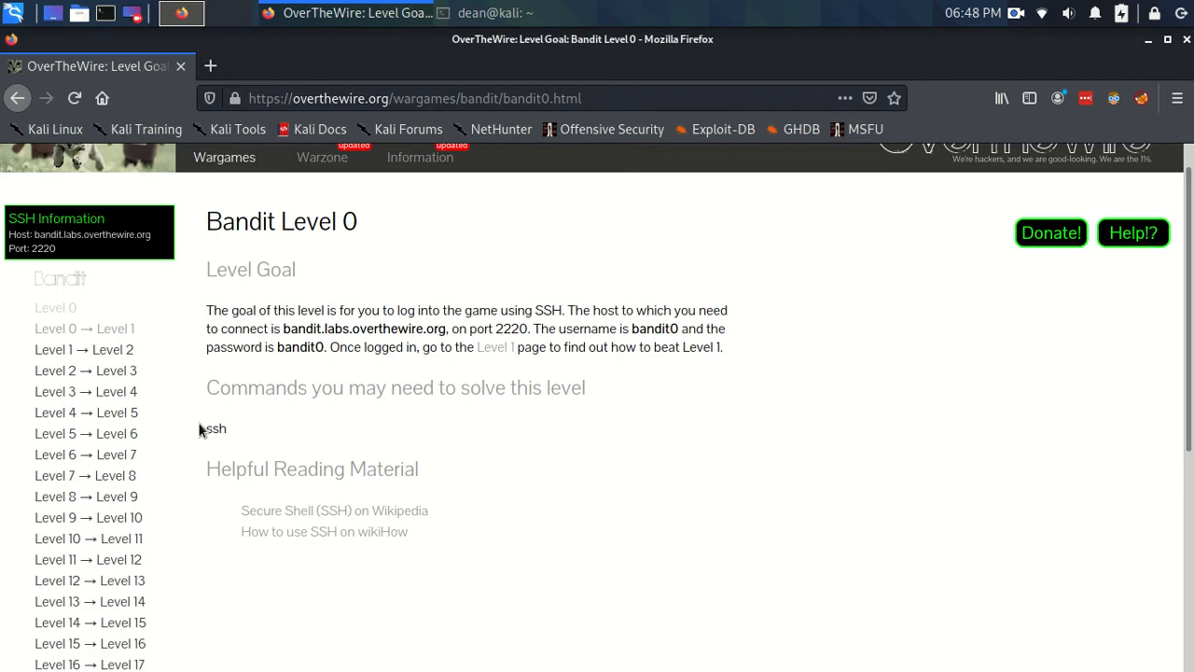
pyautogui.moveTo(213, 419)
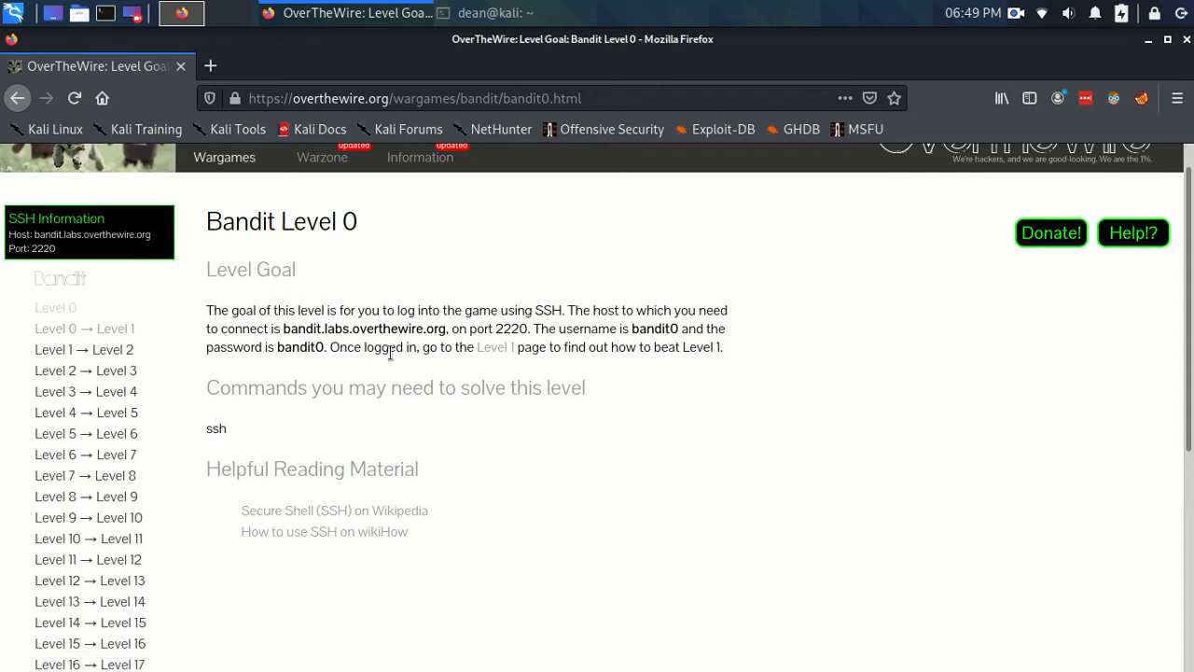
pyautogui.doubleClick(513, 329)
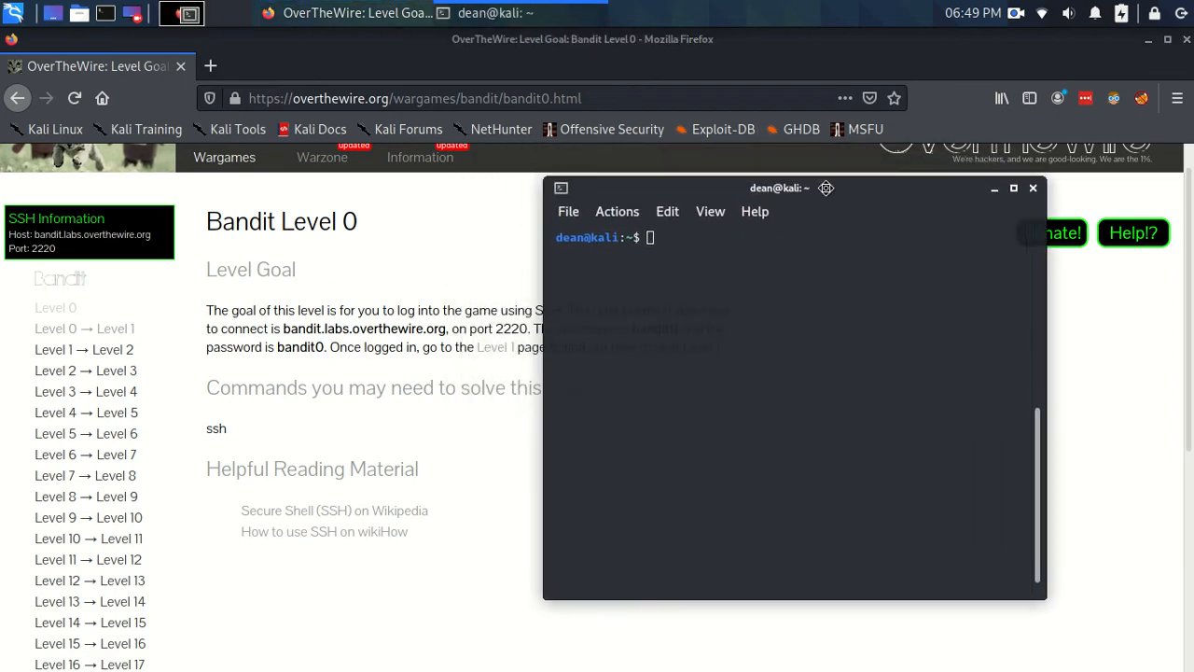
pyautogui.moveTo(781, 186); pyautogui.dragTo(709, 209)
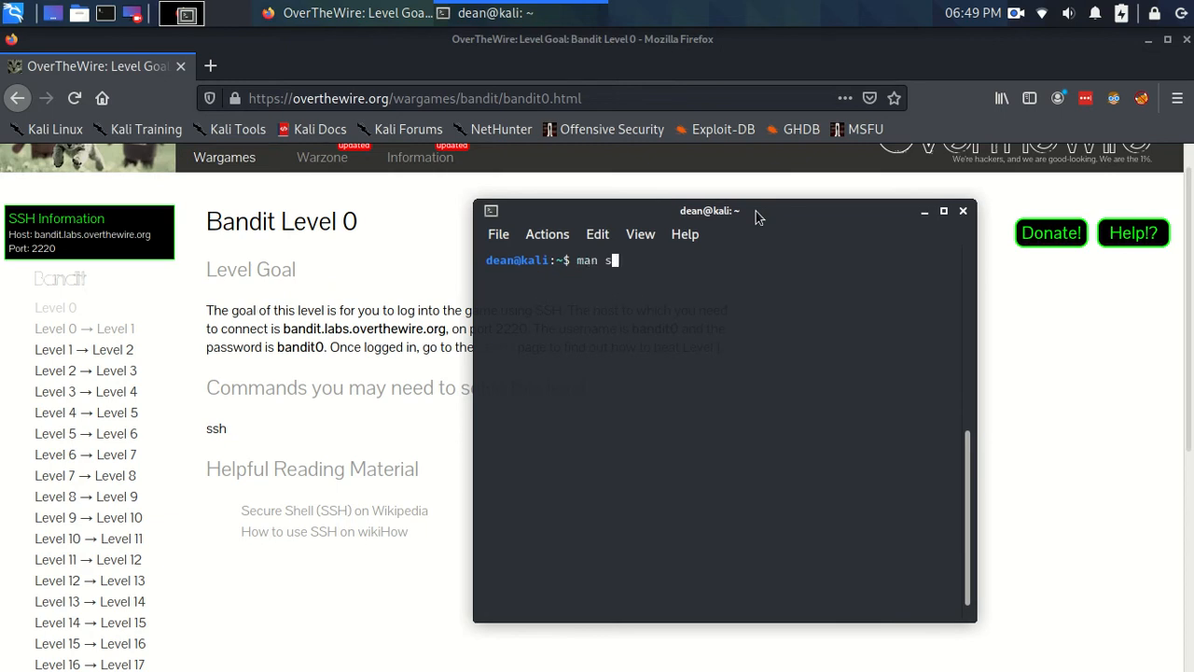
pyautogui.write('sh')
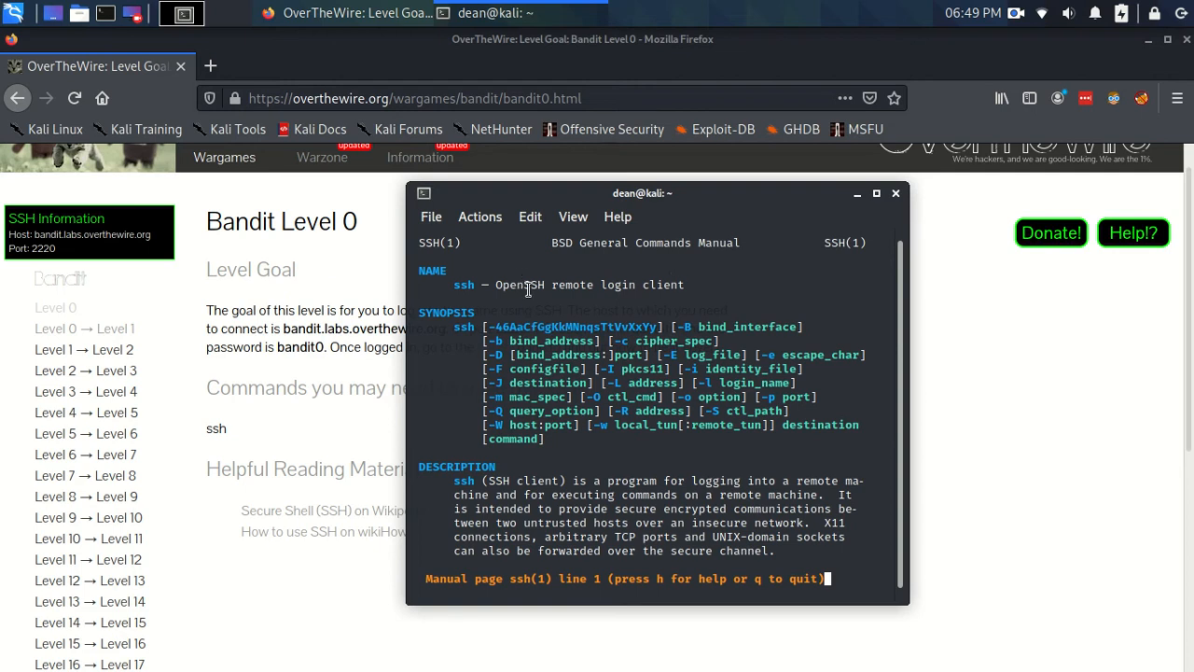
pyautogui.moveTo(709, 422)
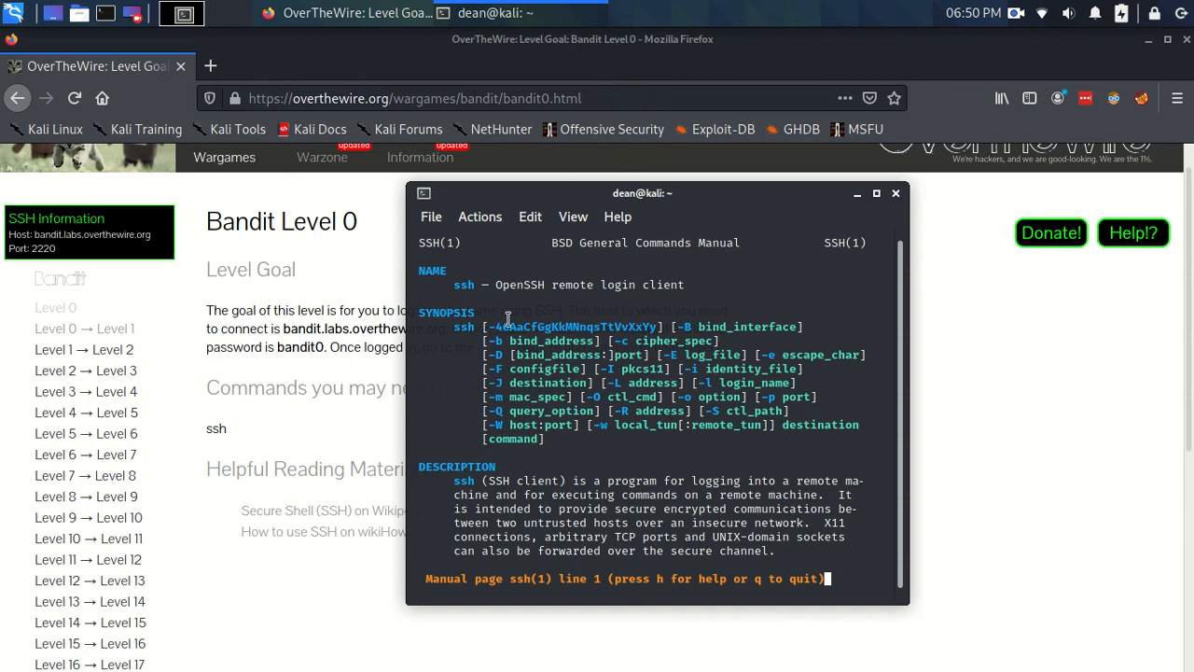
pyautogui.moveTo(691, 390)
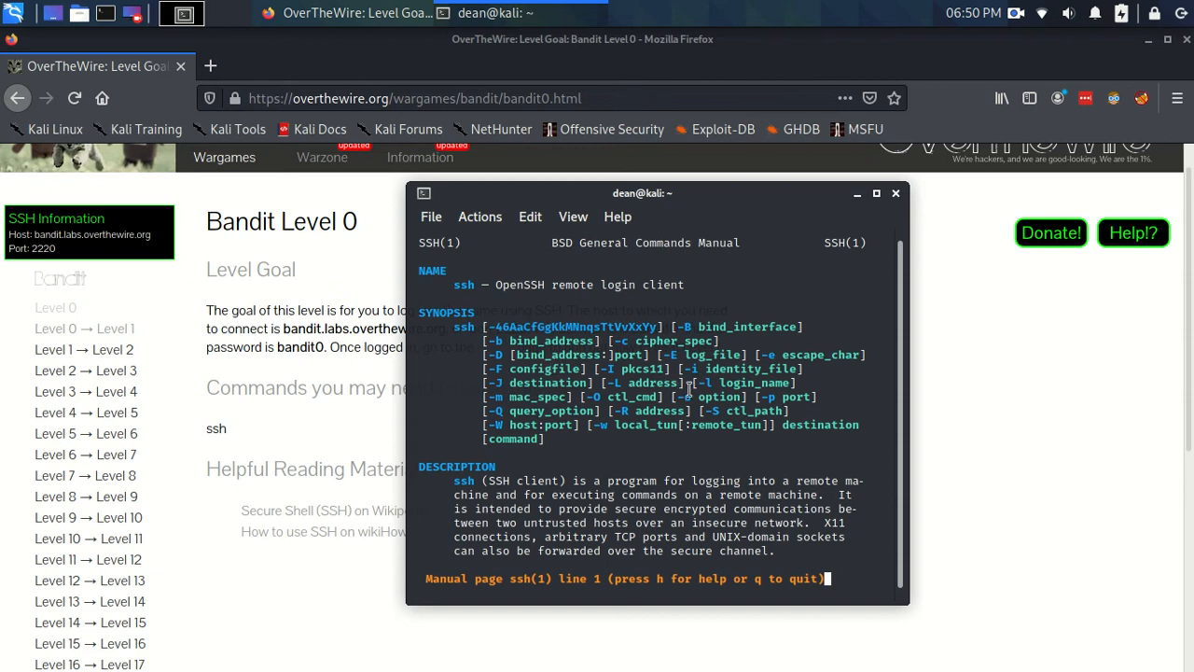
pyautogui.moveTo(687, 387)
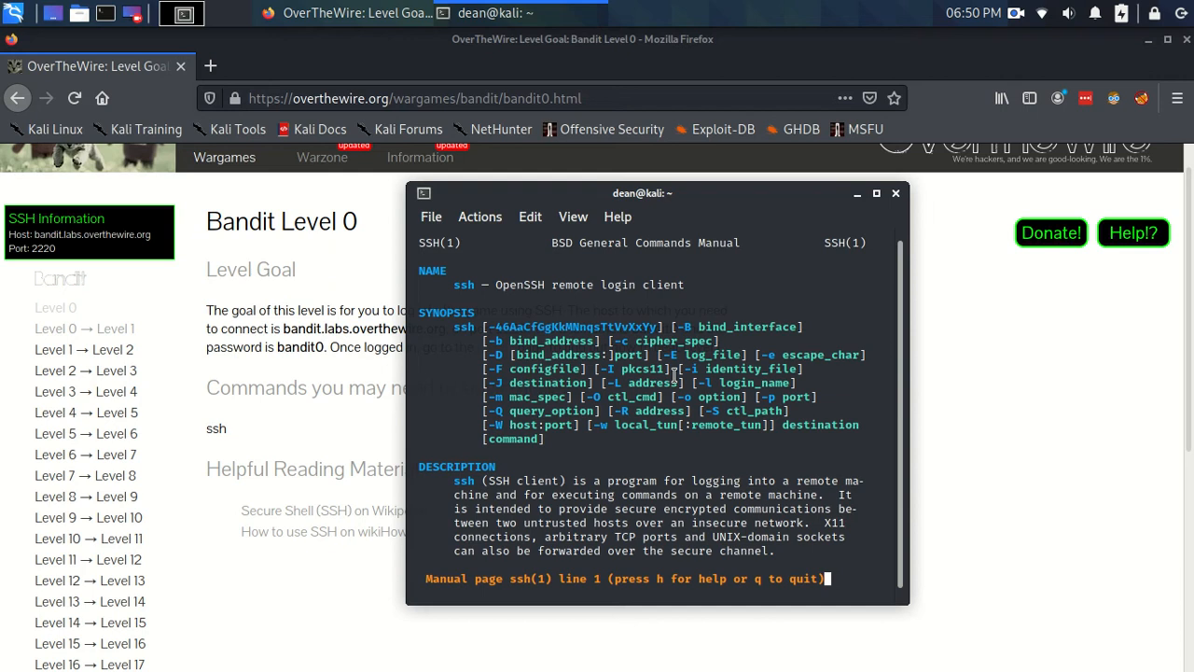
pyautogui.scroll(-3)
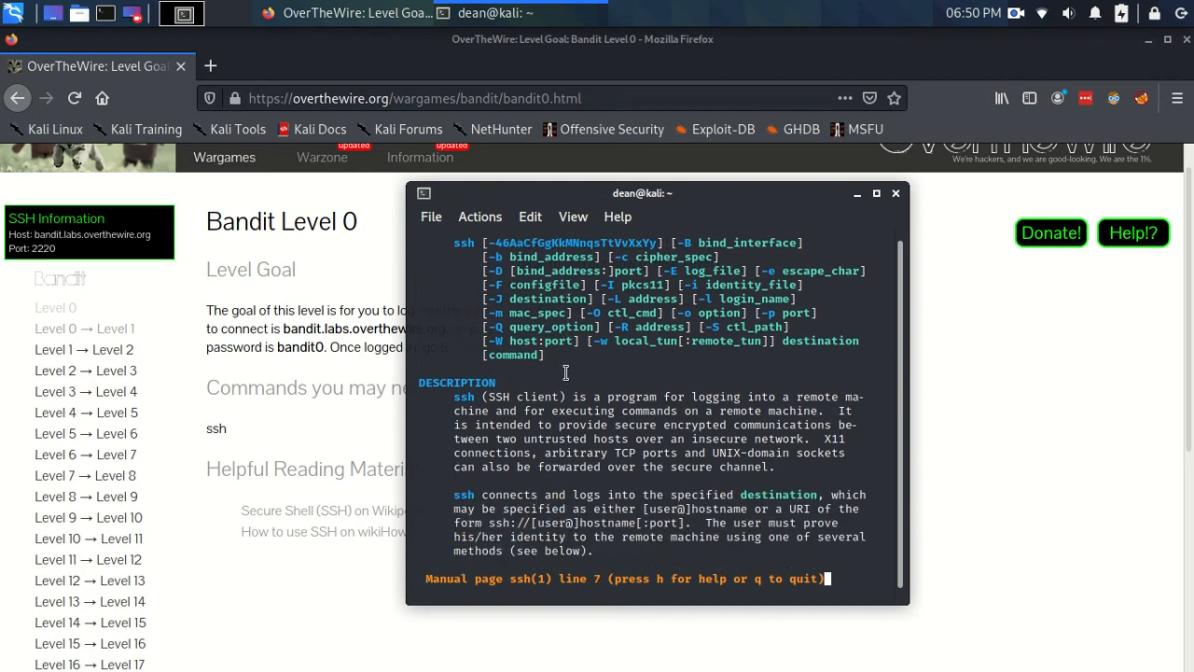
pyautogui.scroll(-3)
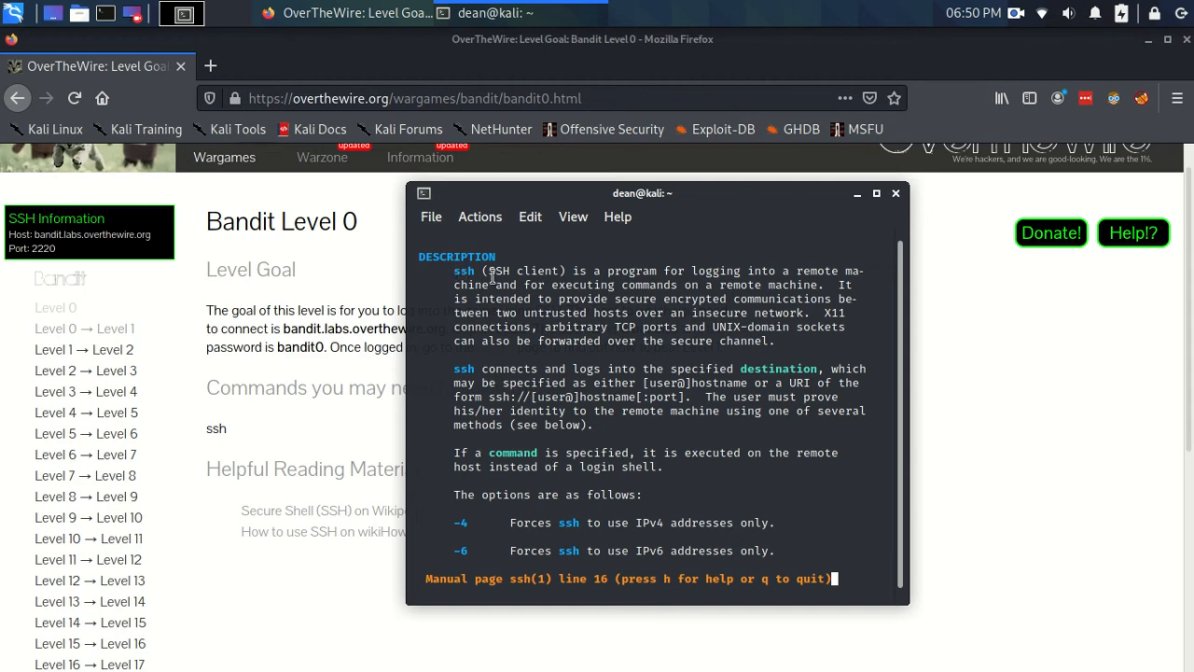
pyautogui.moveTo(541, 280)
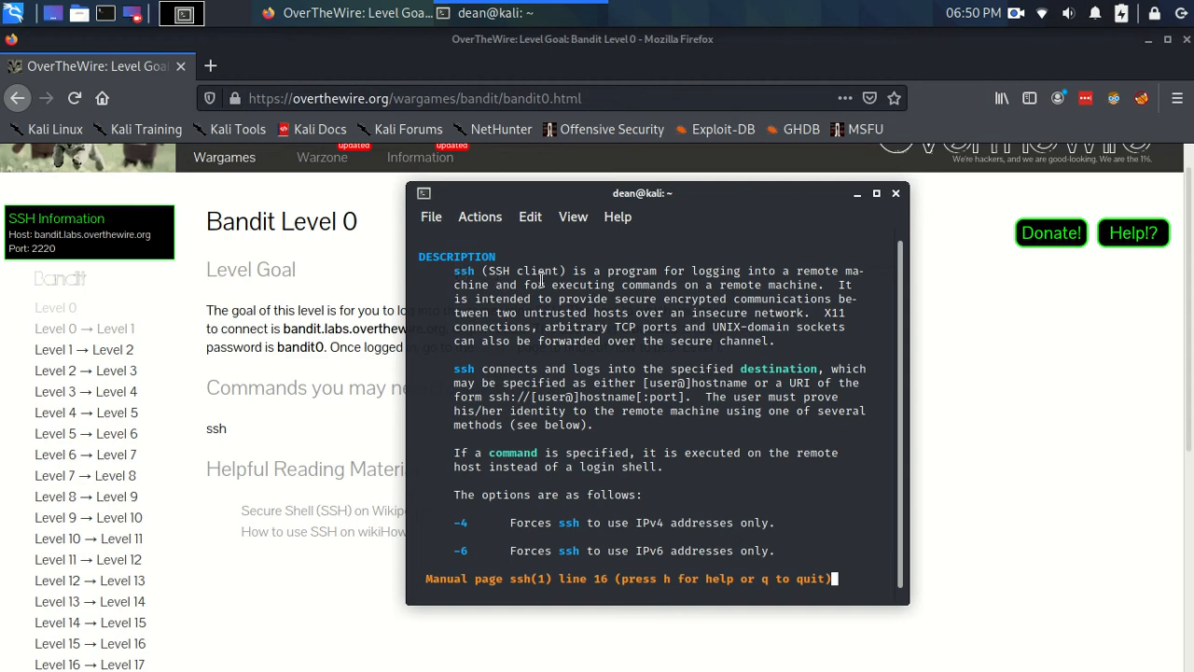
pyautogui.moveTo(575, 300)
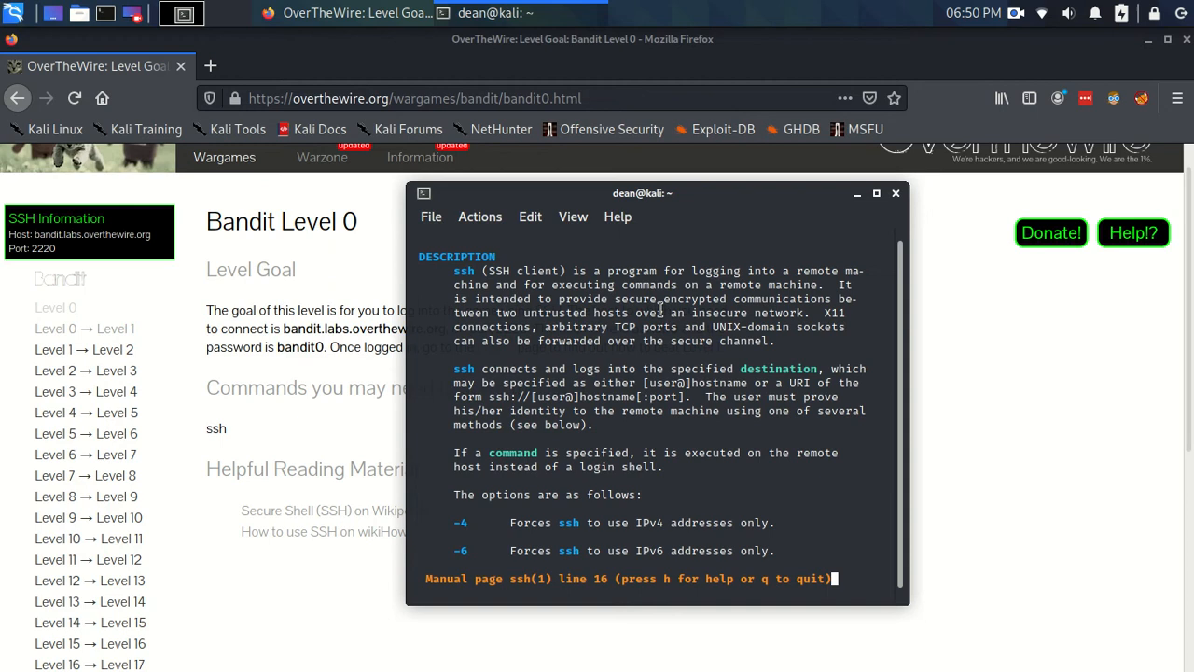
pyautogui.moveTo(628, 343)
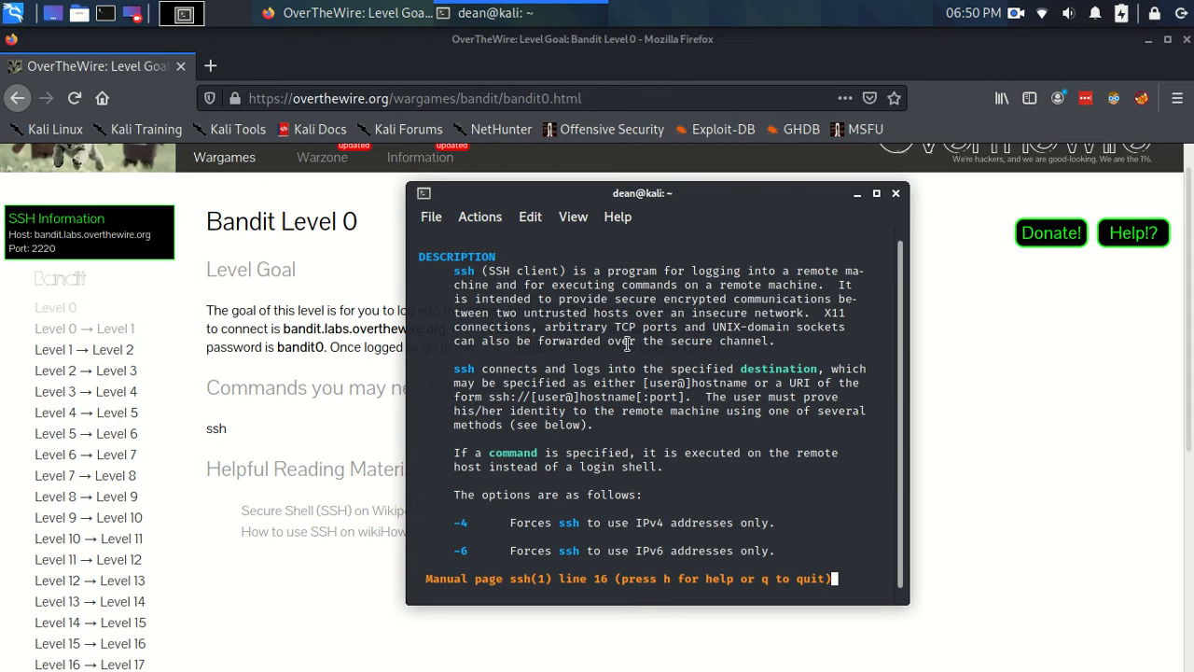
pyautogui.scroll(-3)
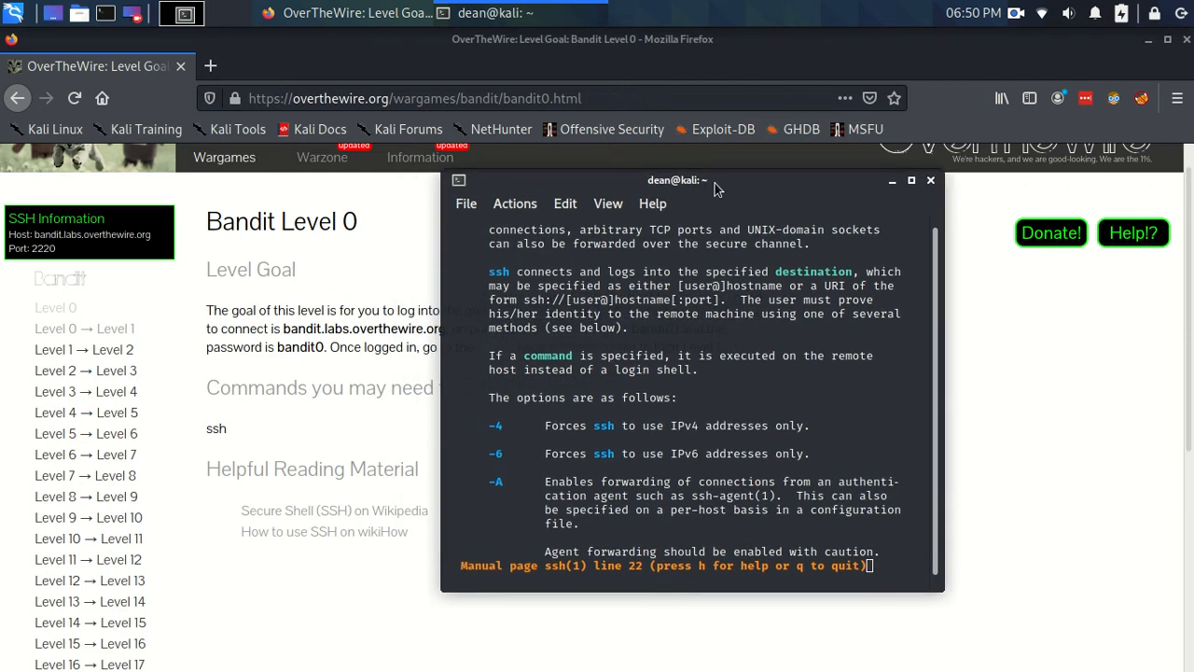
pyautogui.scroll(-3)
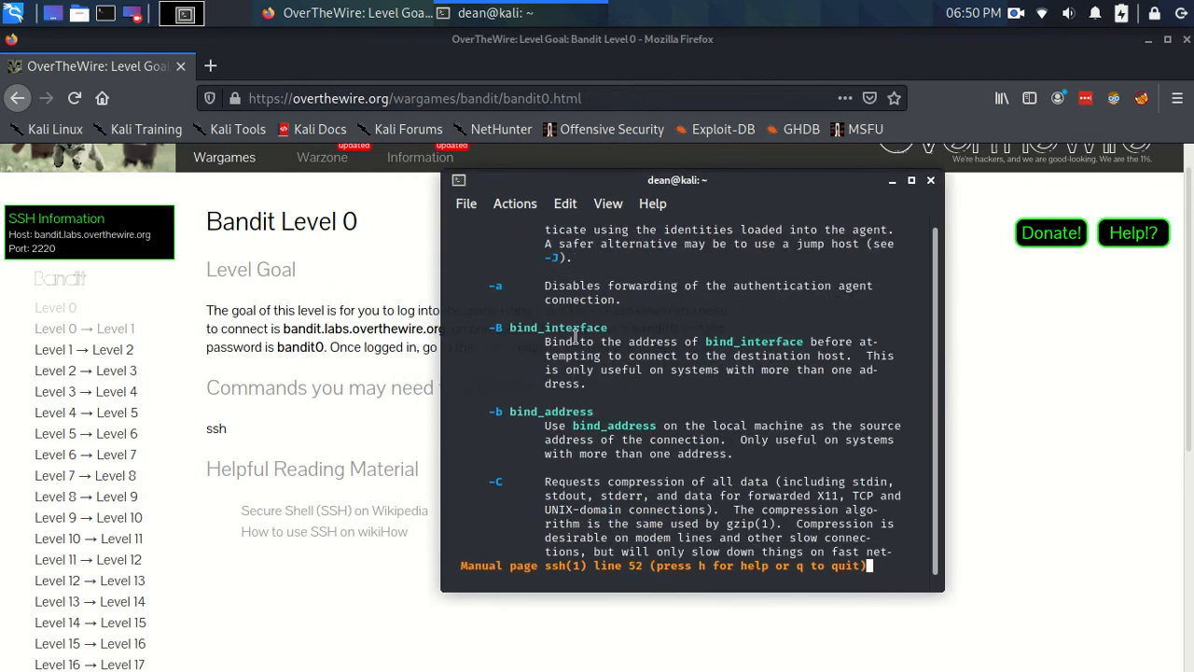
pyautogui.scroll(-3)
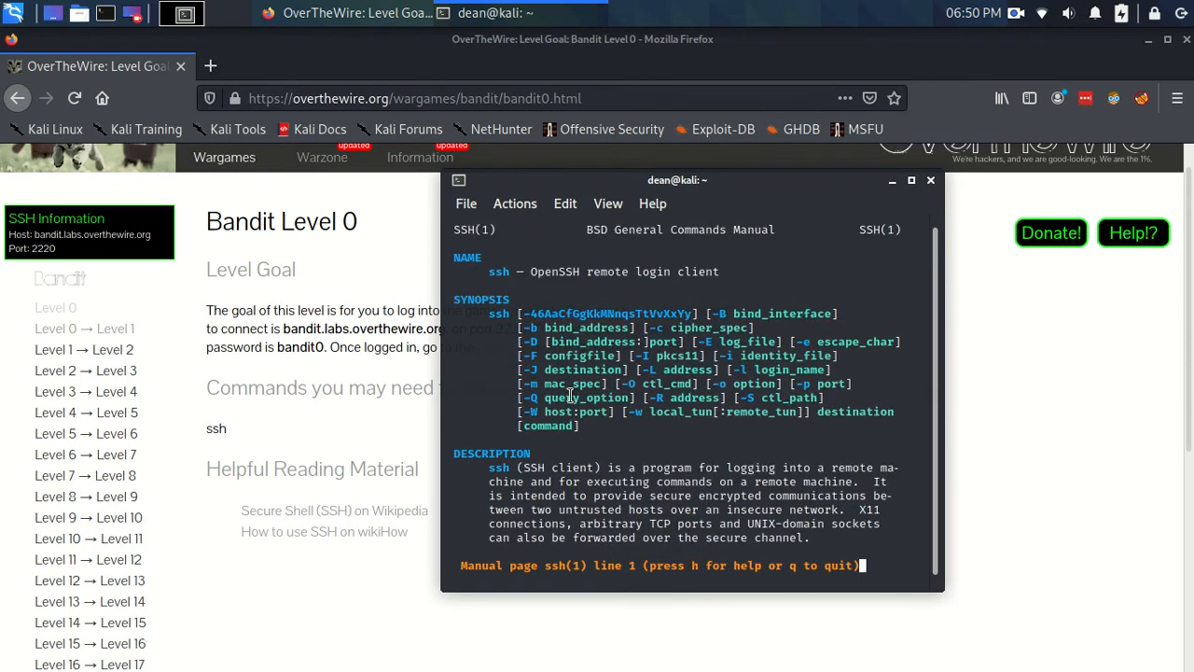
pyautogui.moveTo(586, 408)
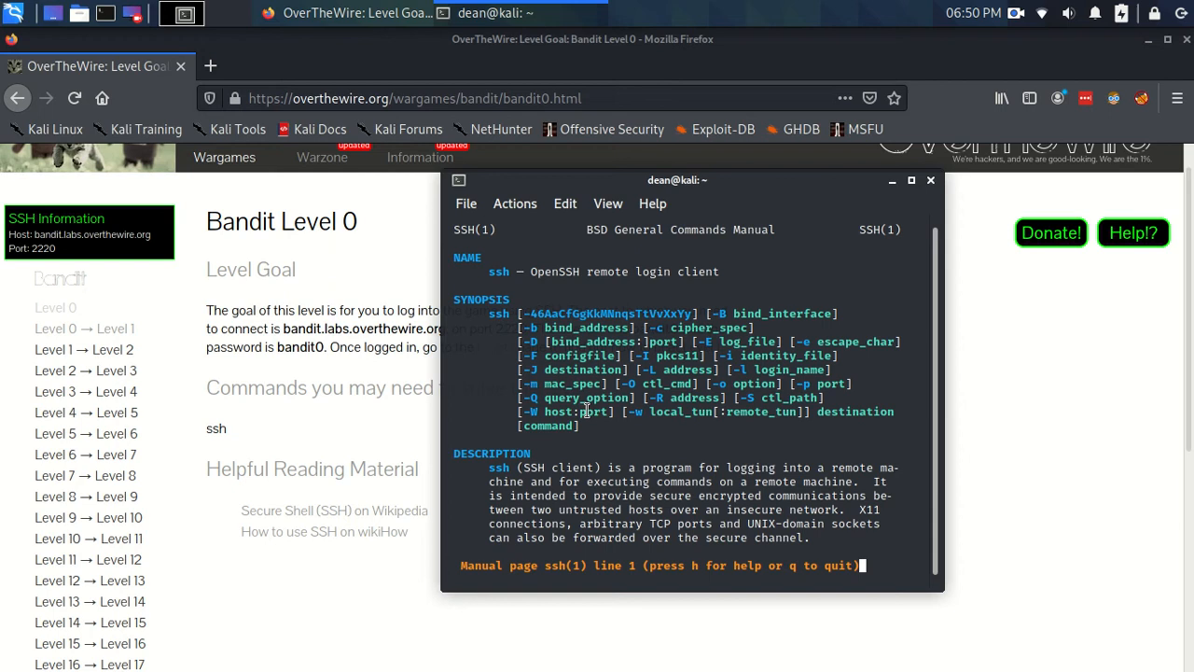
pyautogui.moveTo(721, 355)
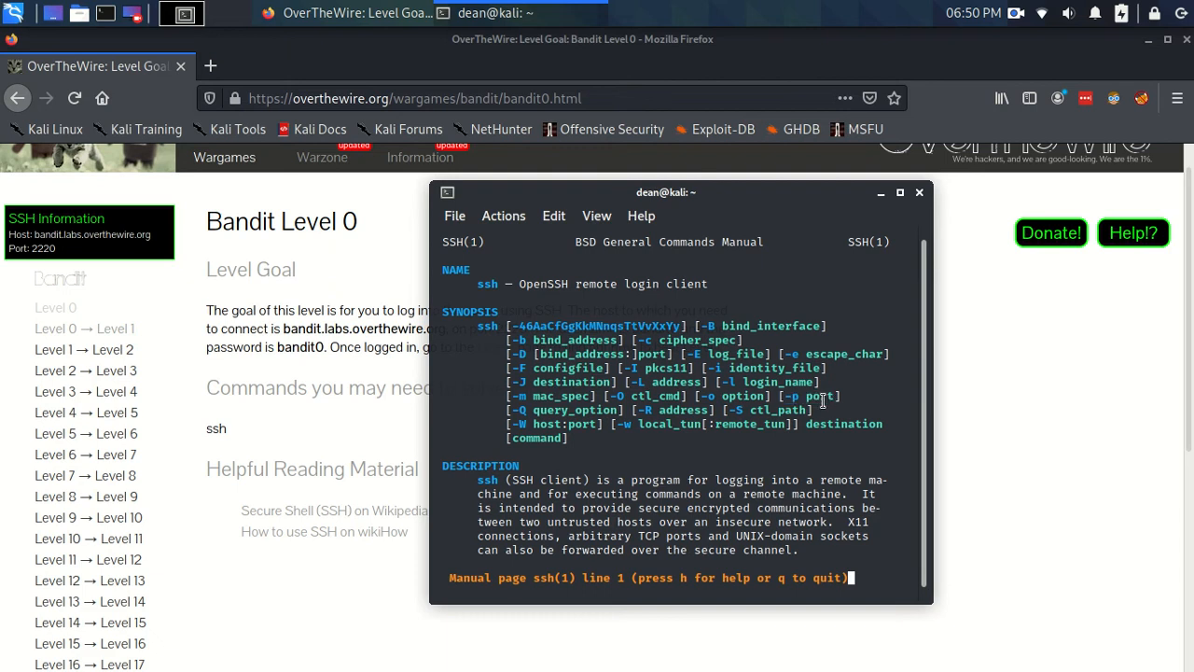
pyautogui.scroll(-3)
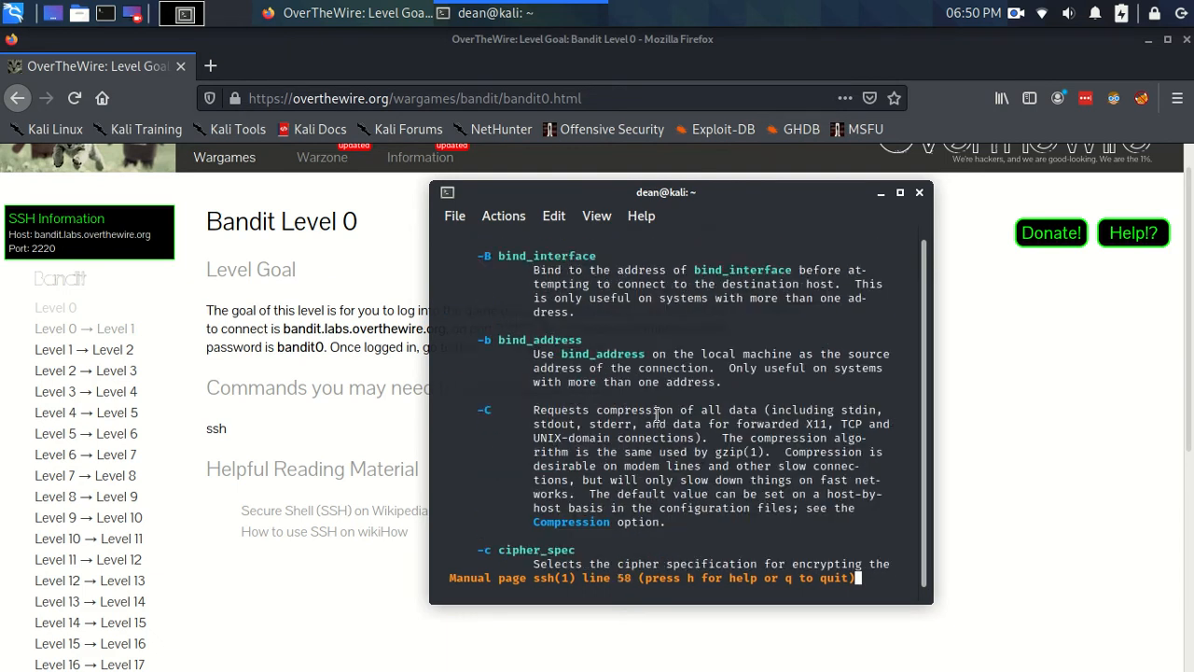
pyautogui.scroll(-3)
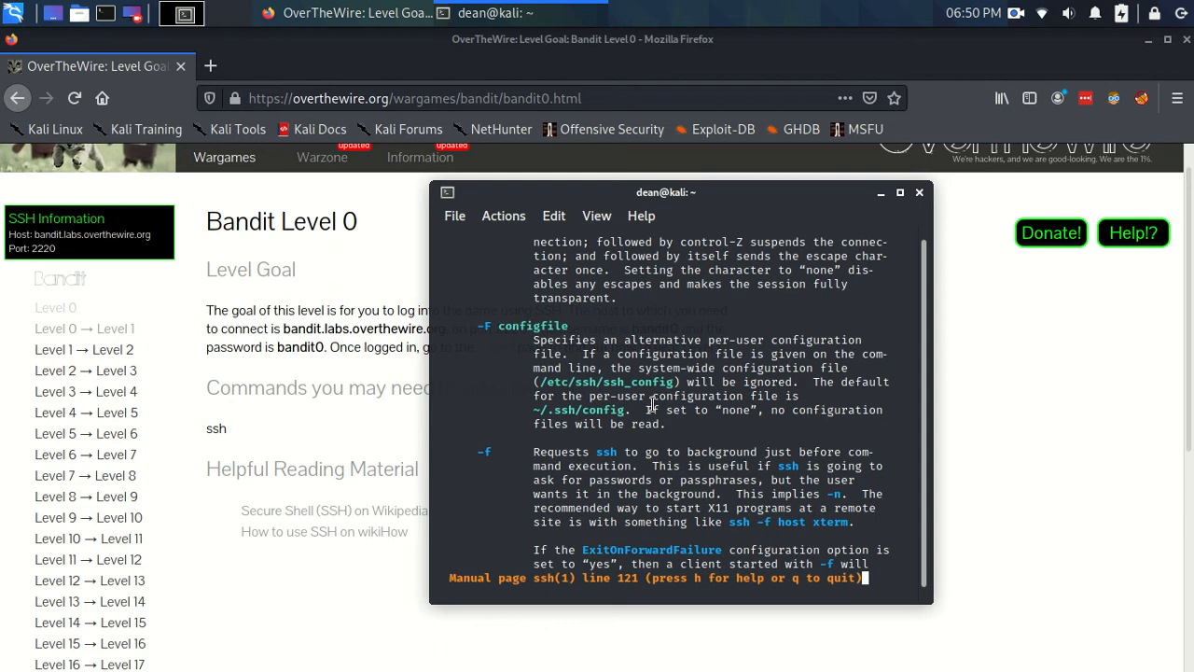
pyautogui.scroll(-3)
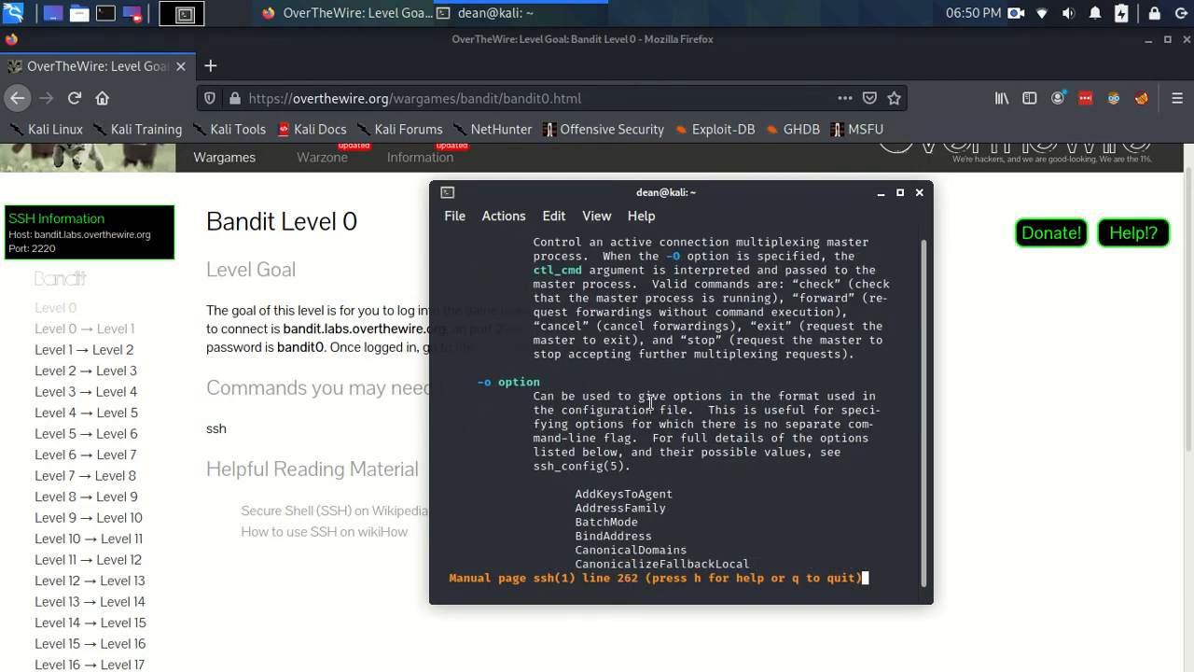
pyautogui.scroll(-3)
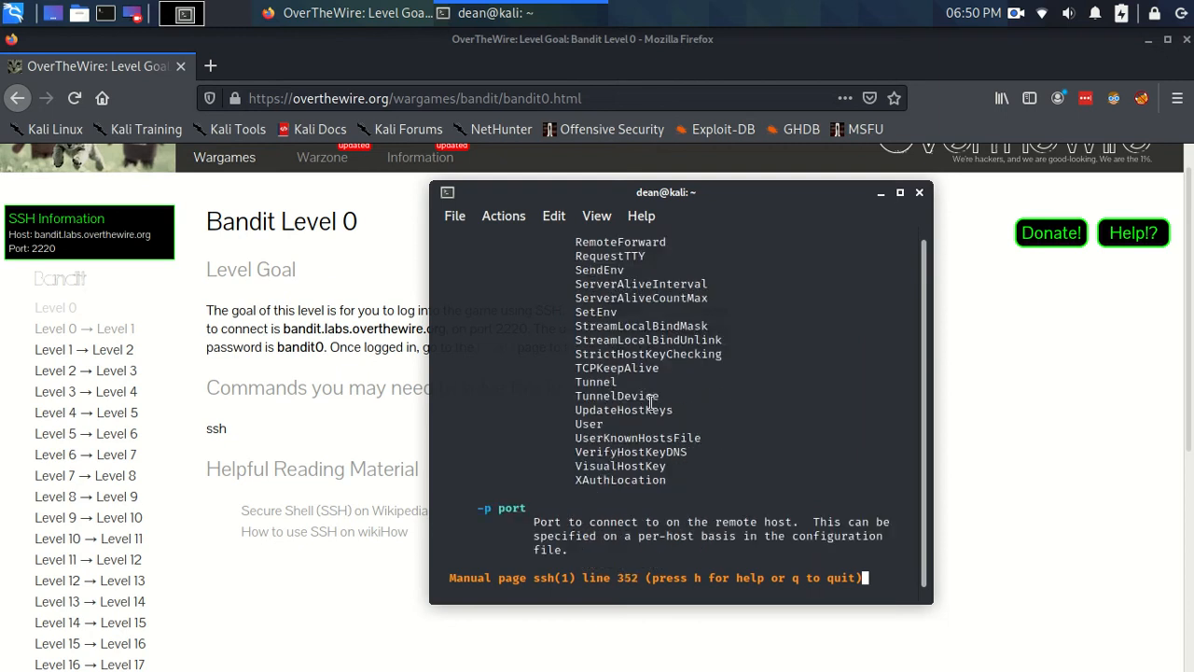
pyautogui.scroll(-3)
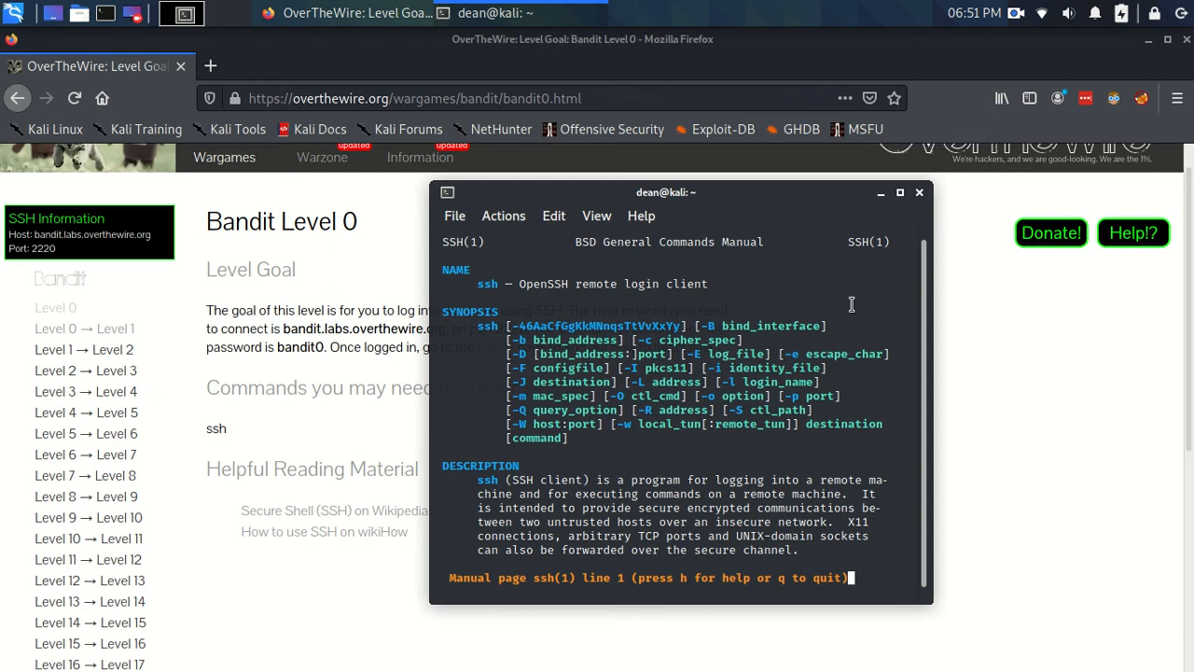
pyautogui.moveTo(737, 192)
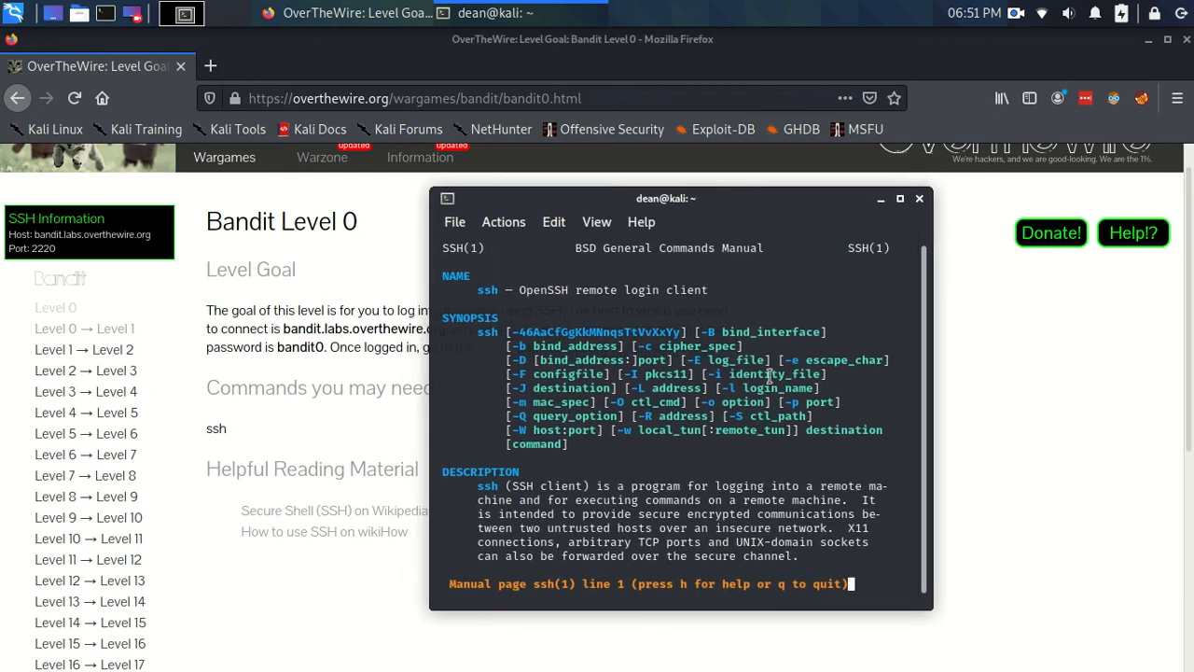
# Leave the ssh manual and position the terminal so the level instructions stay readable
pyautogui.press('q')
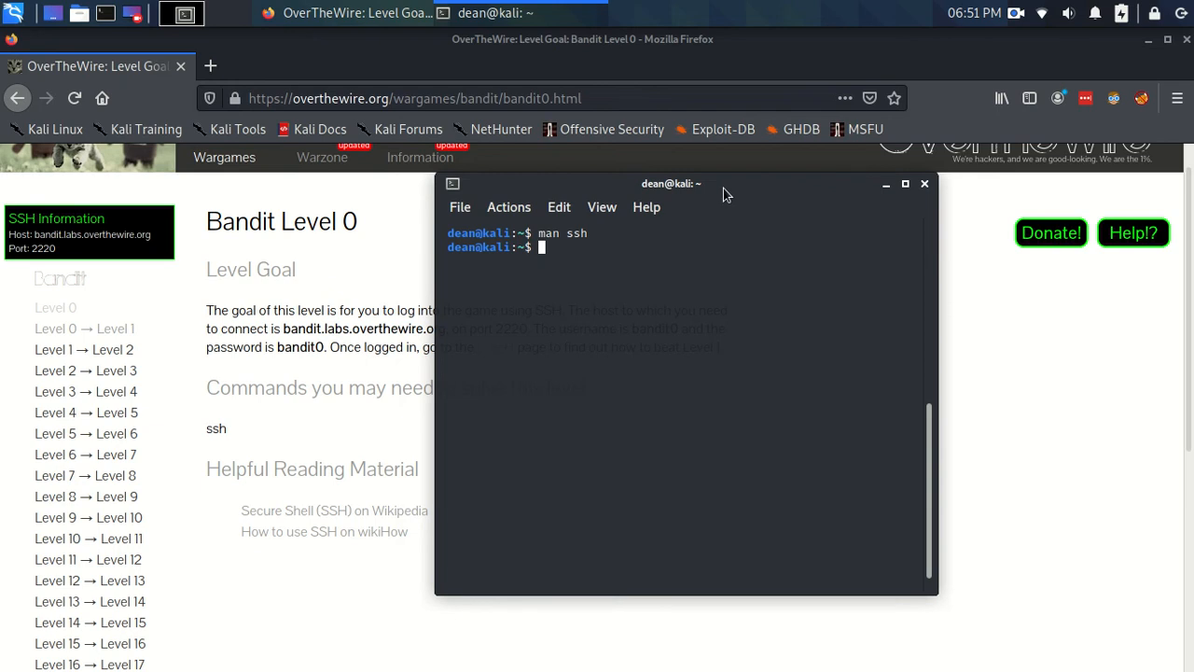
pyautogui.moveTo(672, 183); pyautogui.dragTo(777, 179)
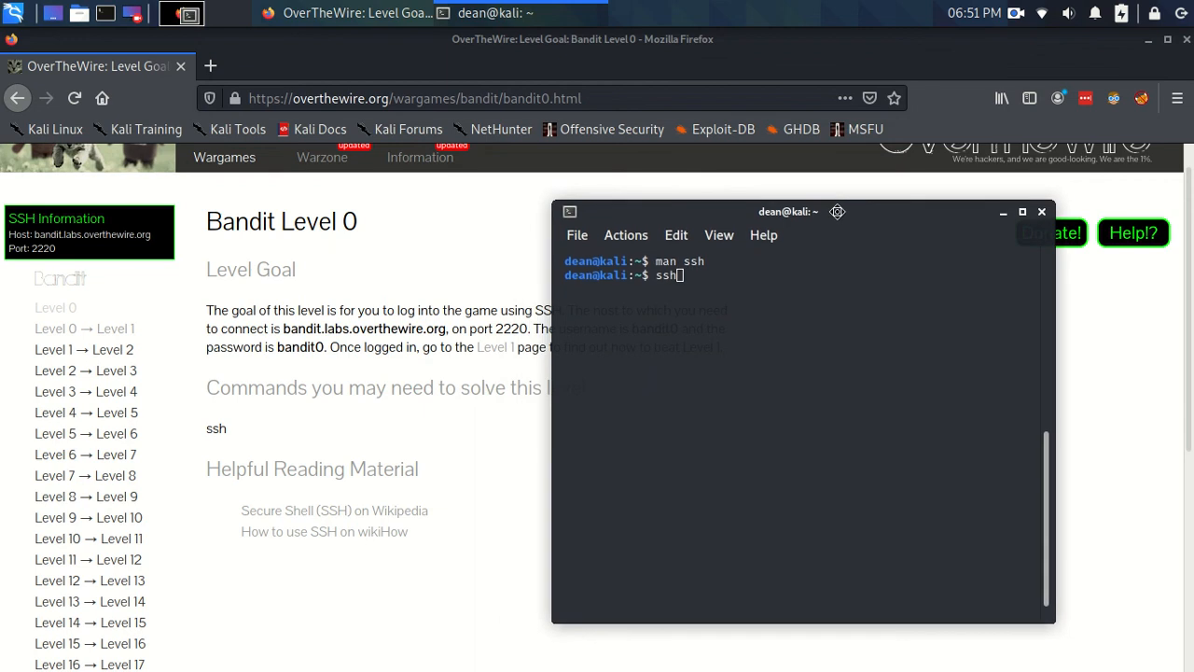
pyautogui.write('b')
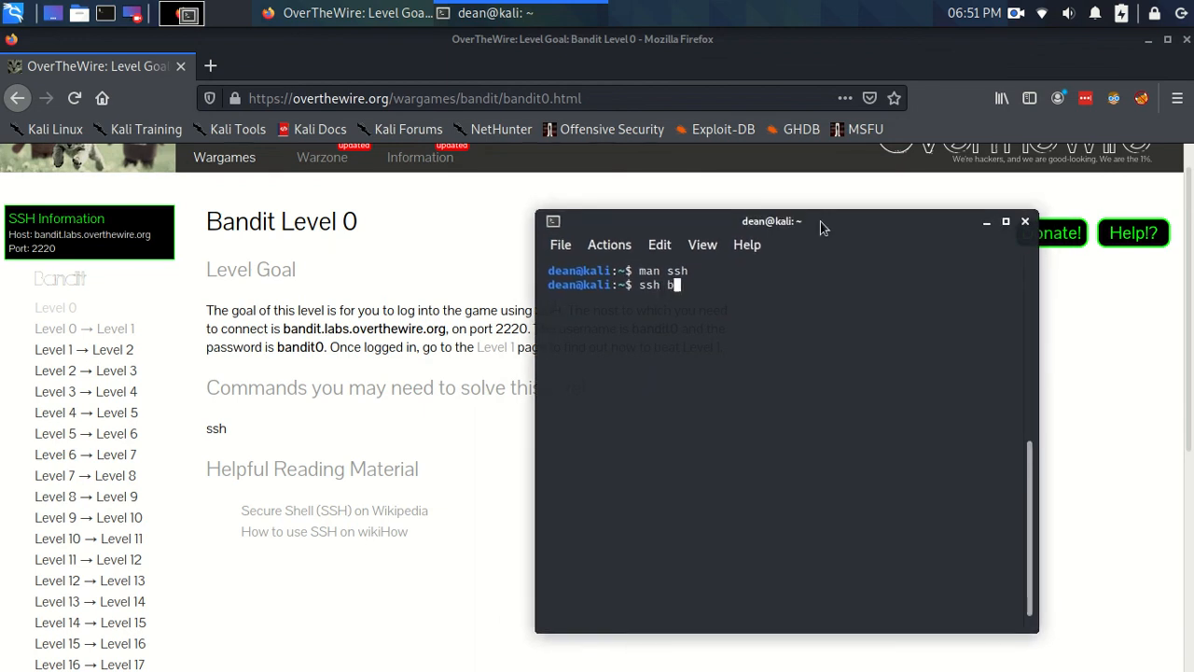
pyautogui.write('andit0')
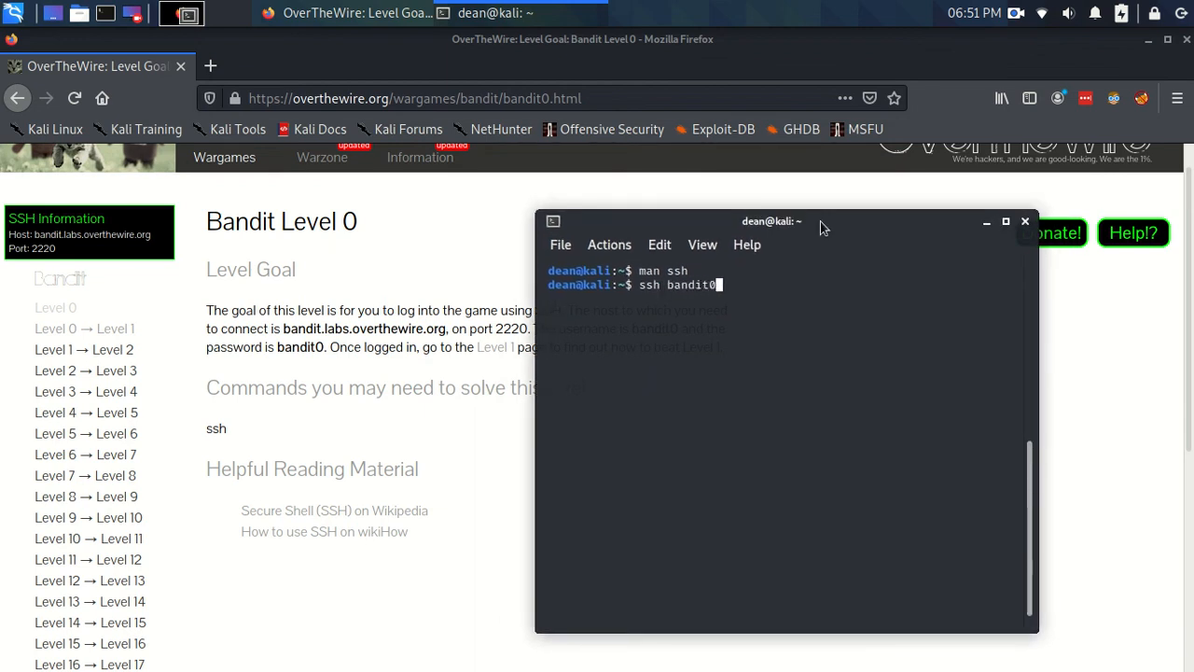
pyautogui.write('@')
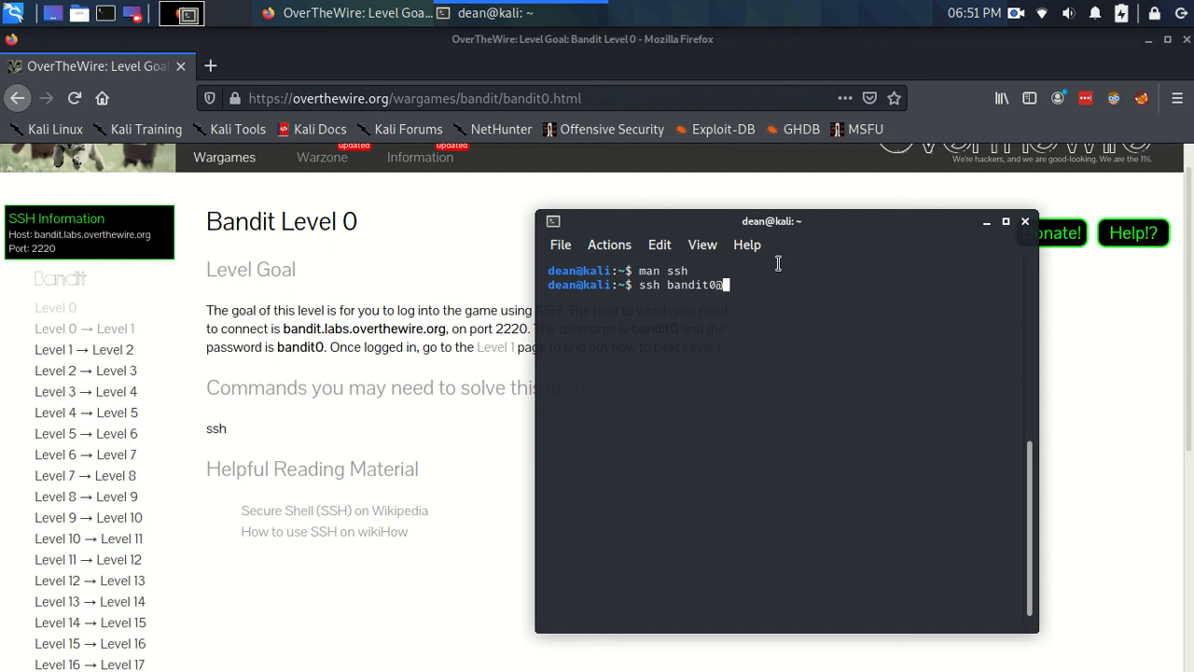
pyautogui.write('bandit.labs.overthewire')
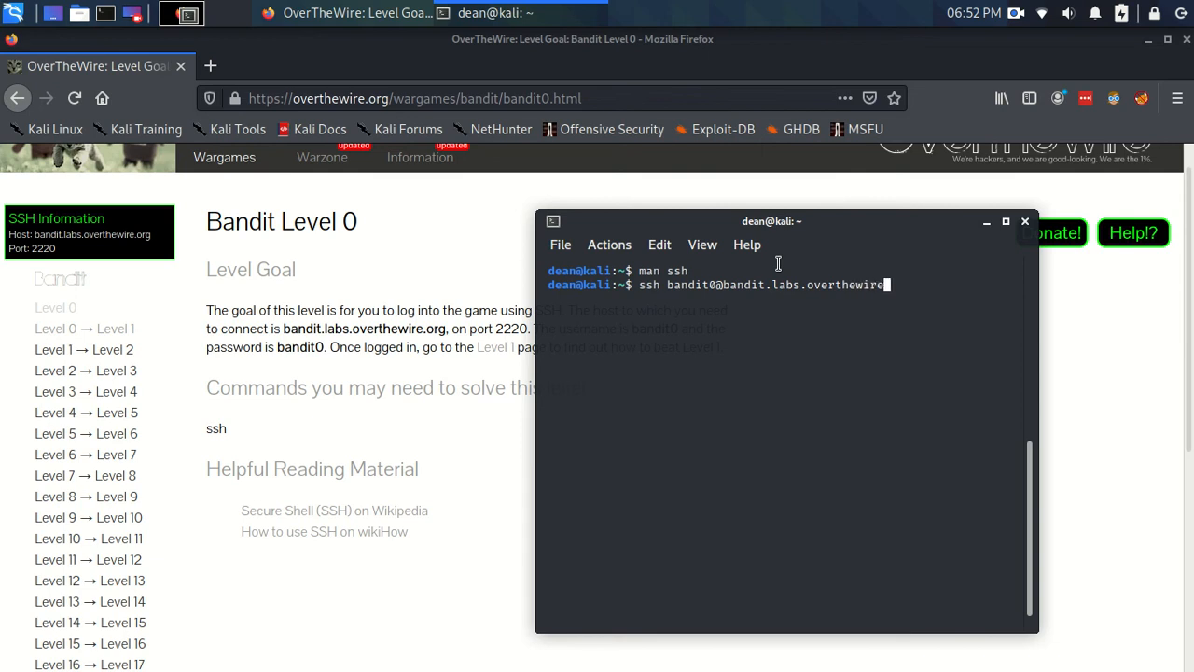
pyautogui.write('.org -p 2220')
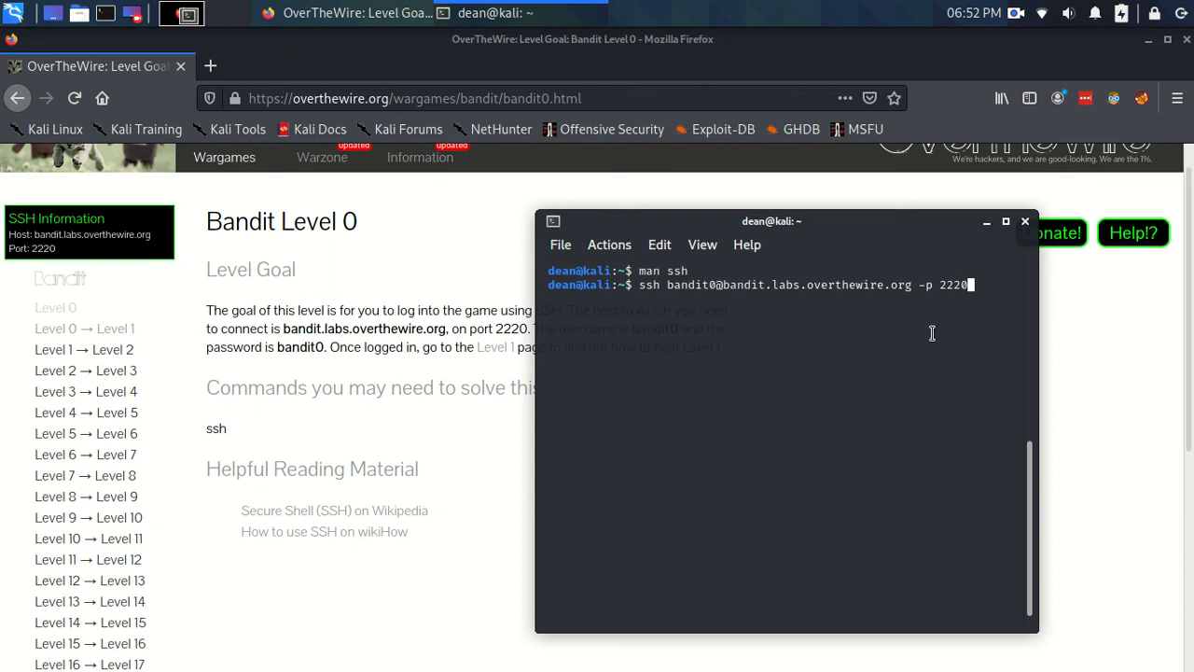
pyautogui.press('Return')
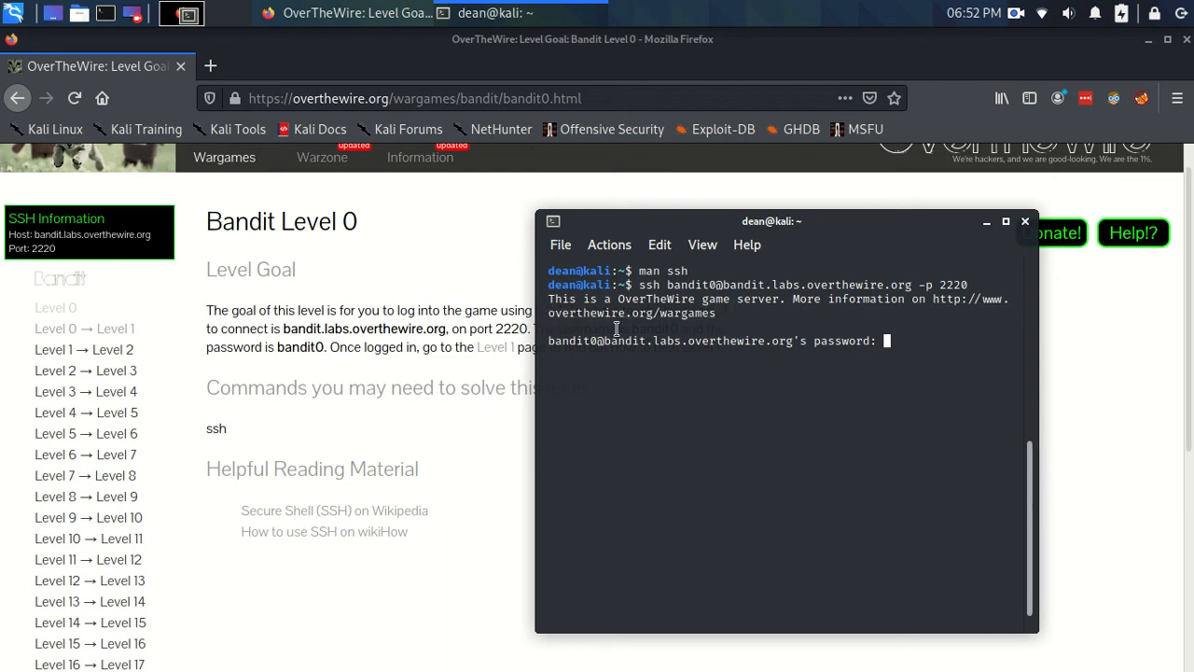
pyautogui.moveTo(656, 325)
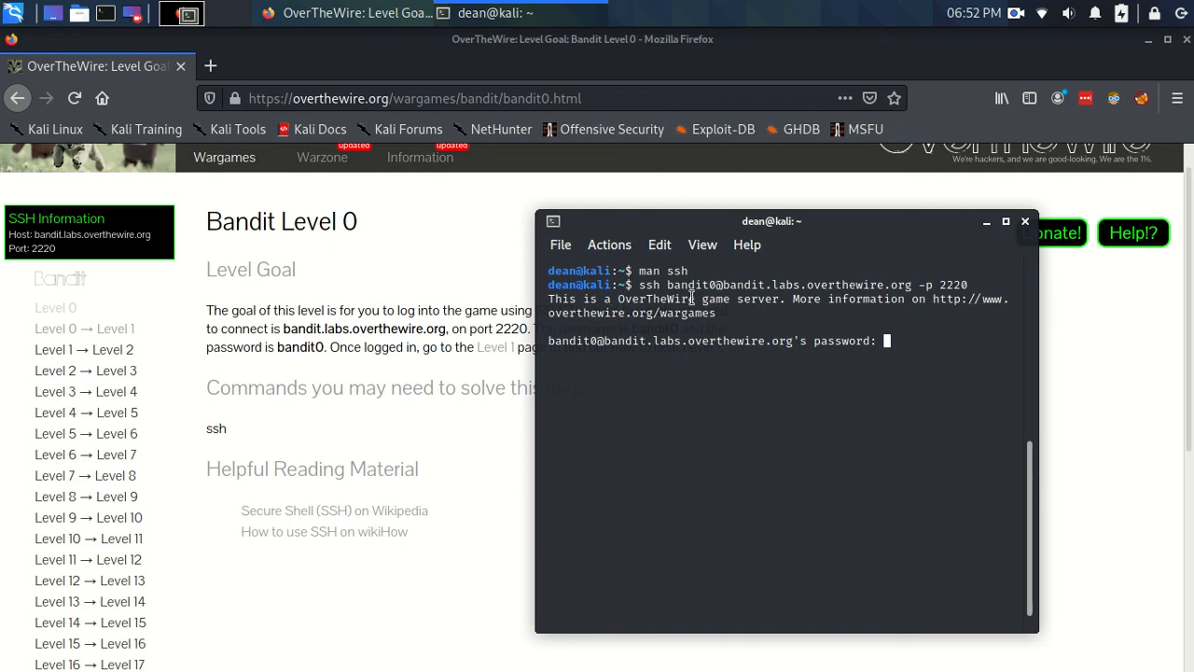
pyautogui.moveTo(853, 315)
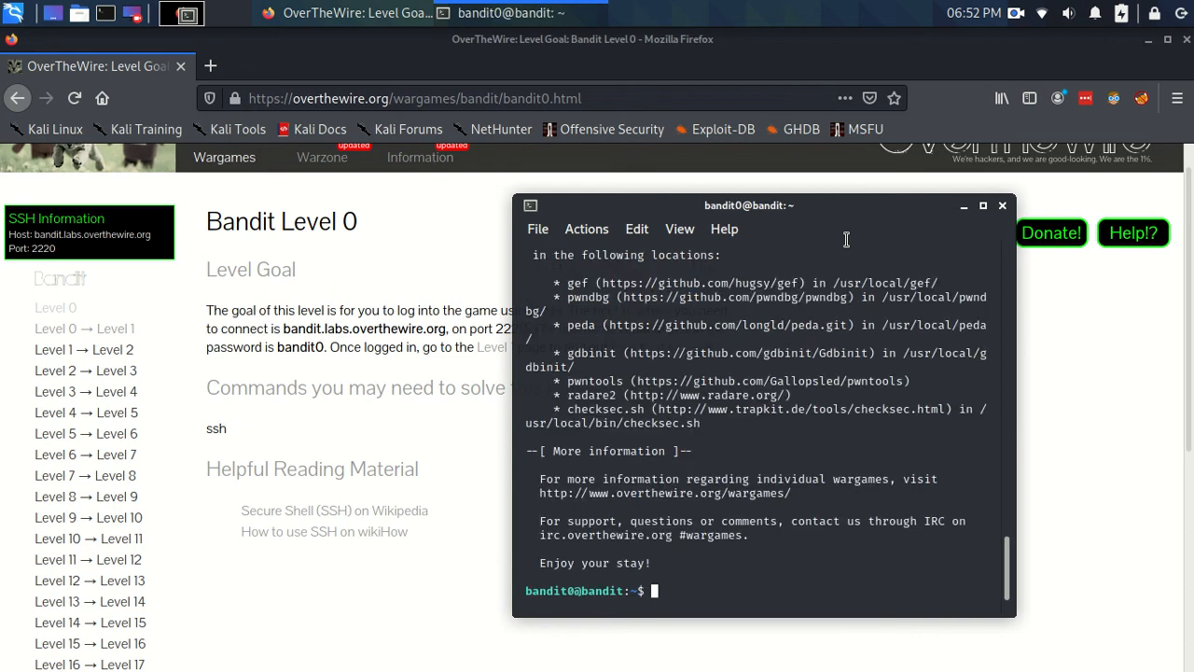
pyautogui.moveTo(756, 418)
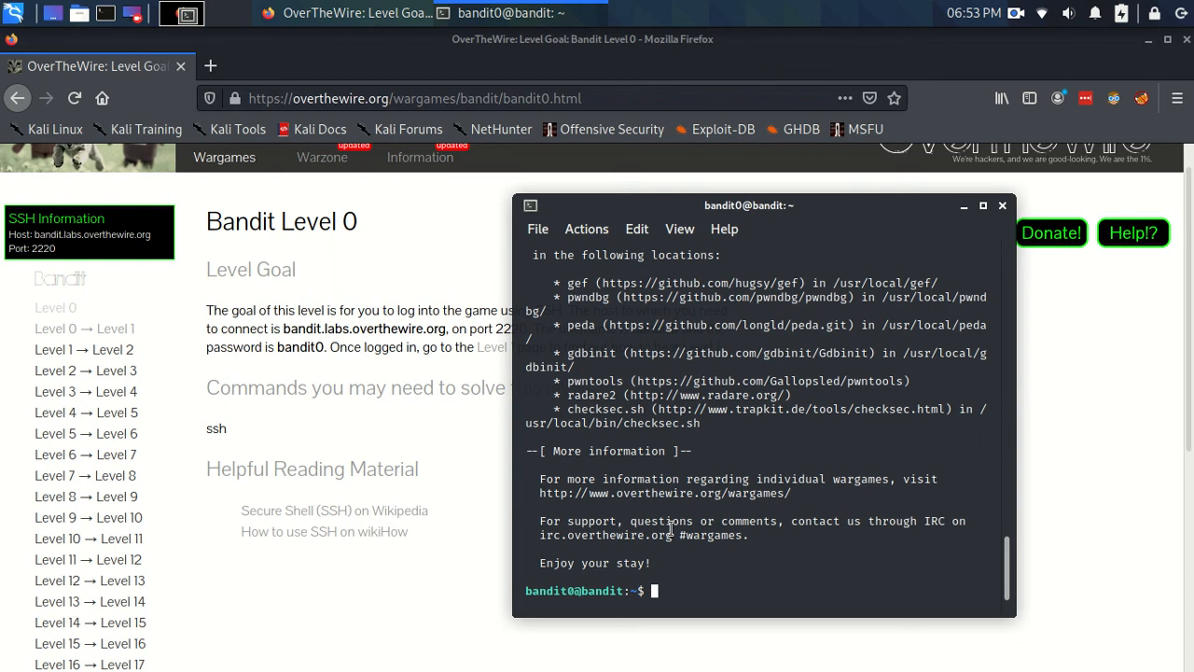
pyautogui.doubleClick(545, 589)
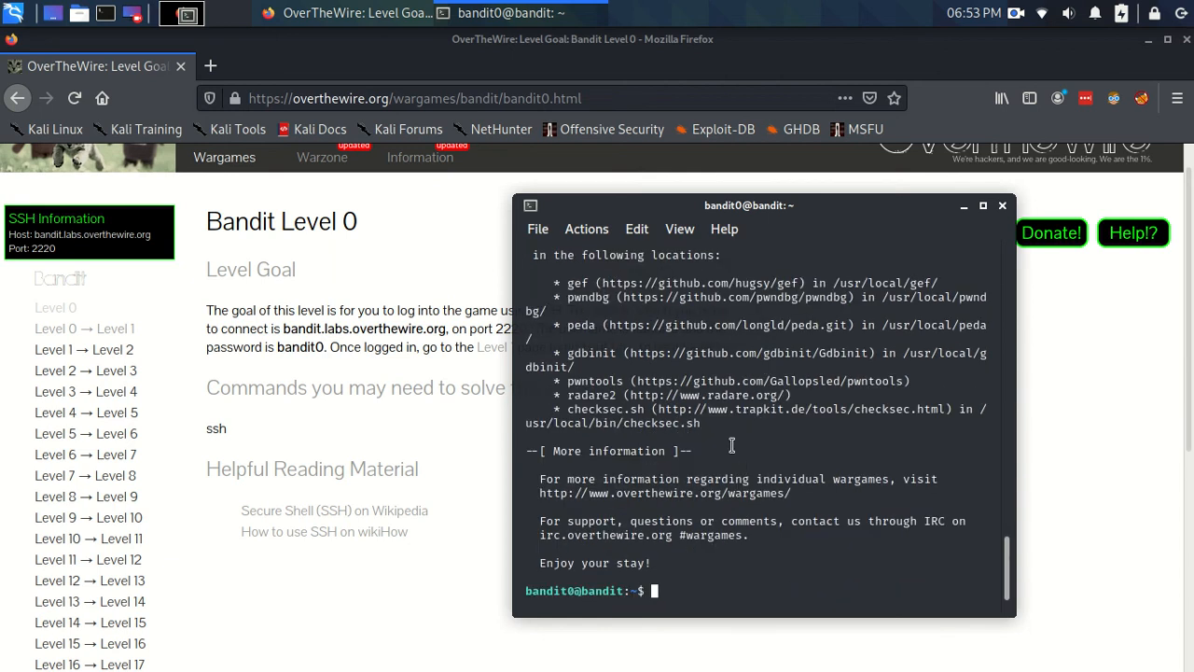
pyautogui.write('ex')
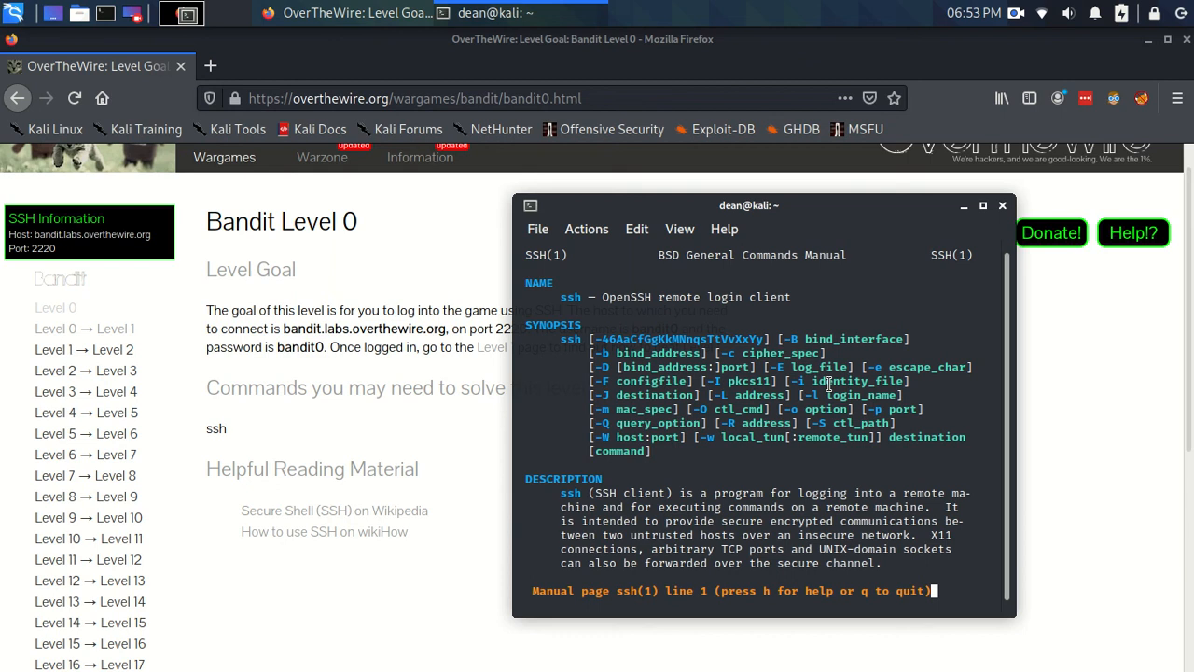
pyautogui.moveTo(810, 395)
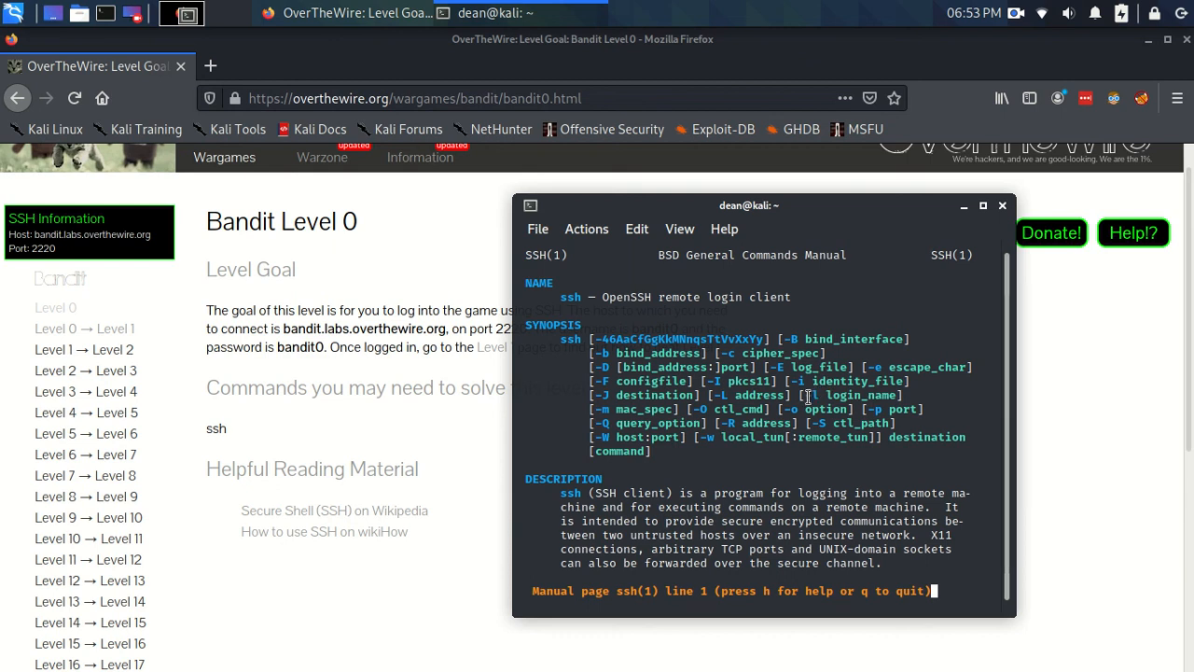
# Quit the ssh manual viewer to return to the empty local shell prompt
pyautogui.doubleClick(856, 395)
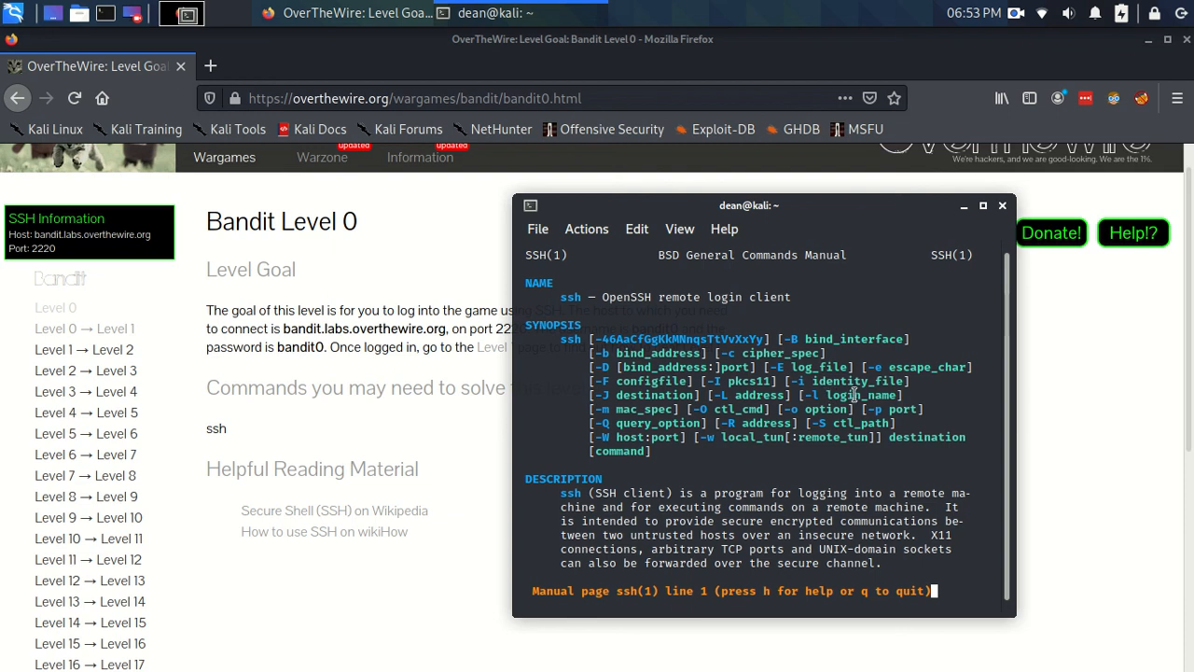
pyautogui.press('q')
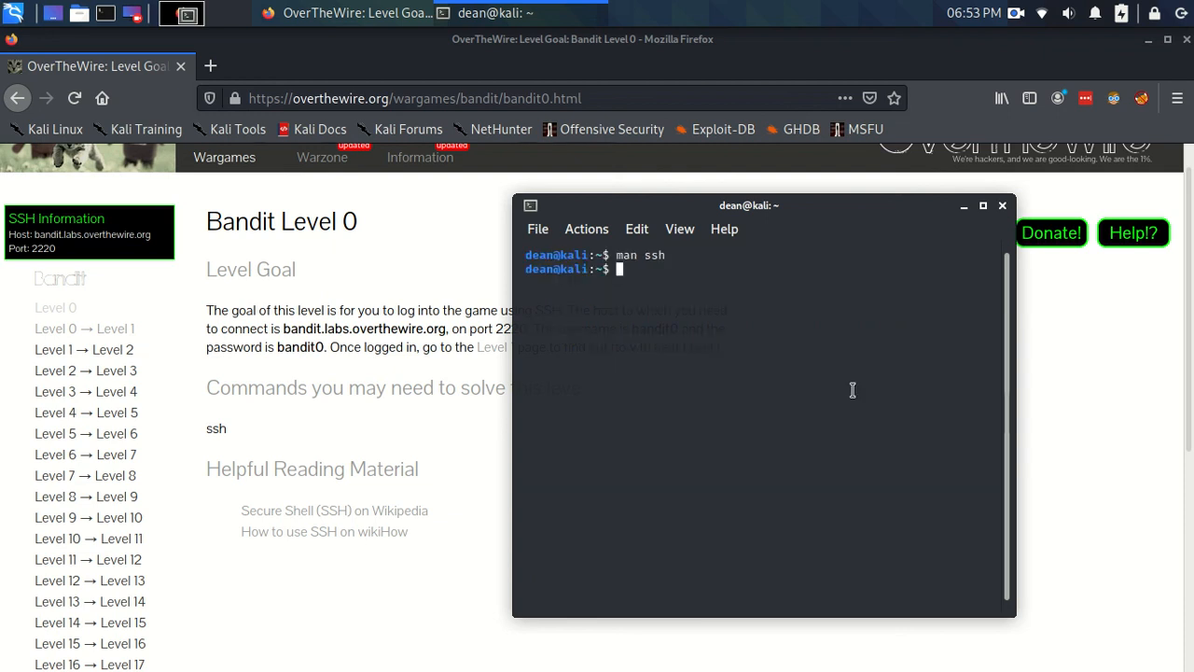
# Run ssh bandit.labs.overthewire.org -l bandit0 -p 2220 from the local prompt
pyautogui.write('ssh bandit.l')
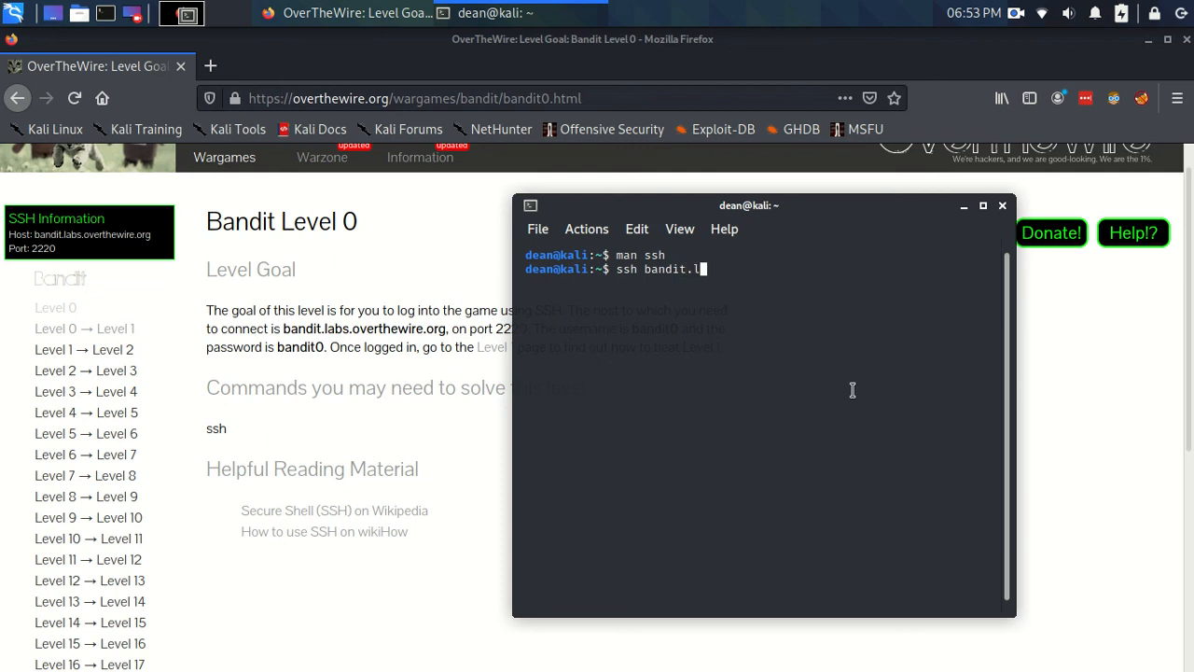
pyautogui.write('abs.ove')
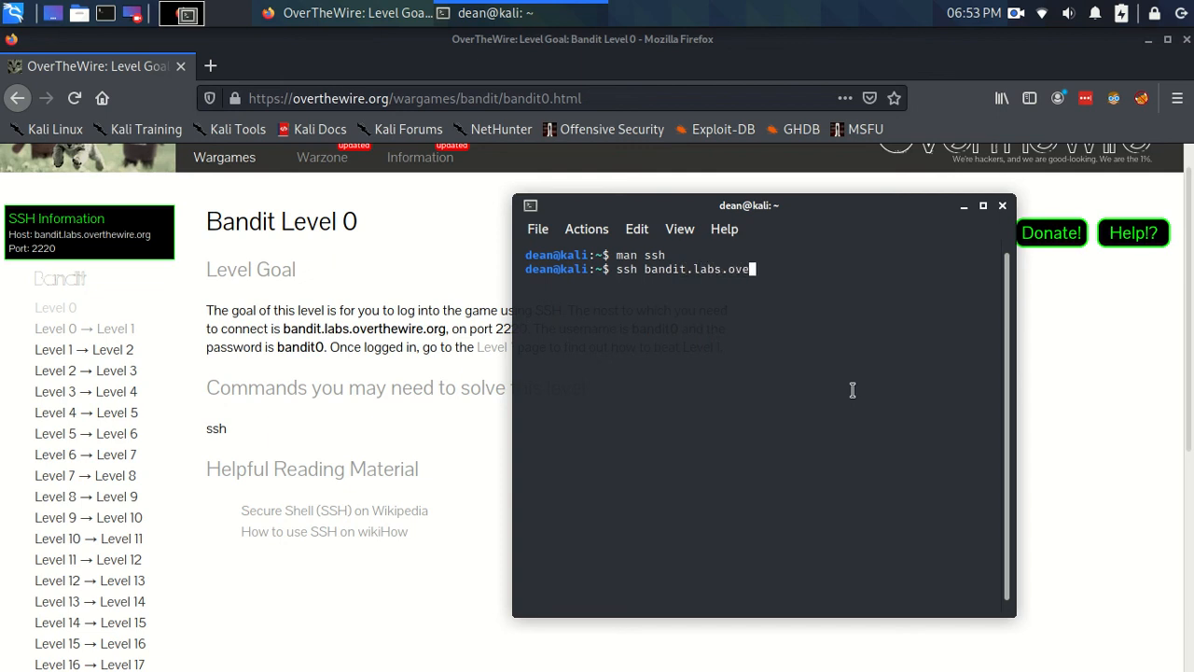
pyautogui.write('rthewire.')
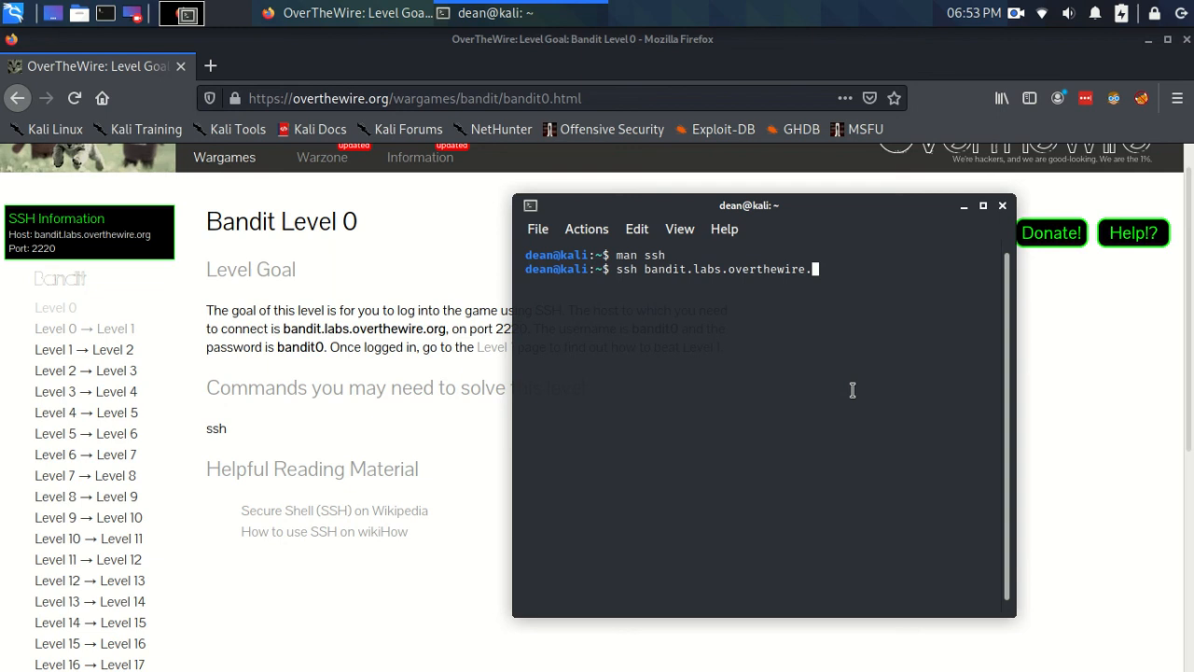
pyautogui.write('org')
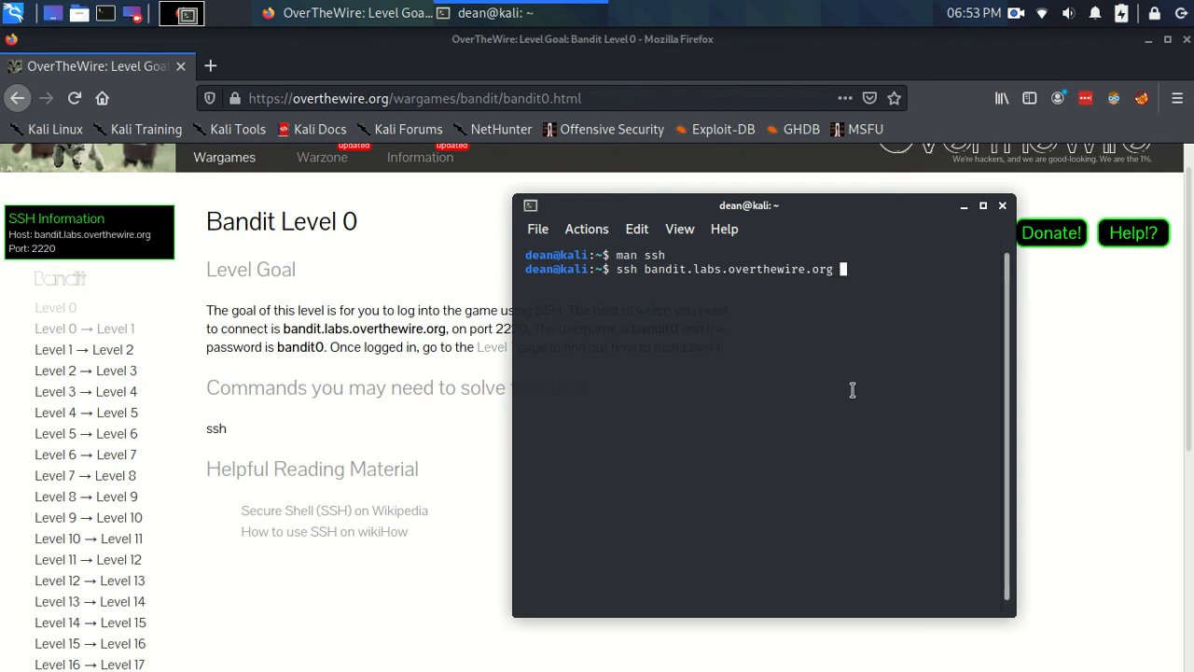
pyautogui.write('-l')
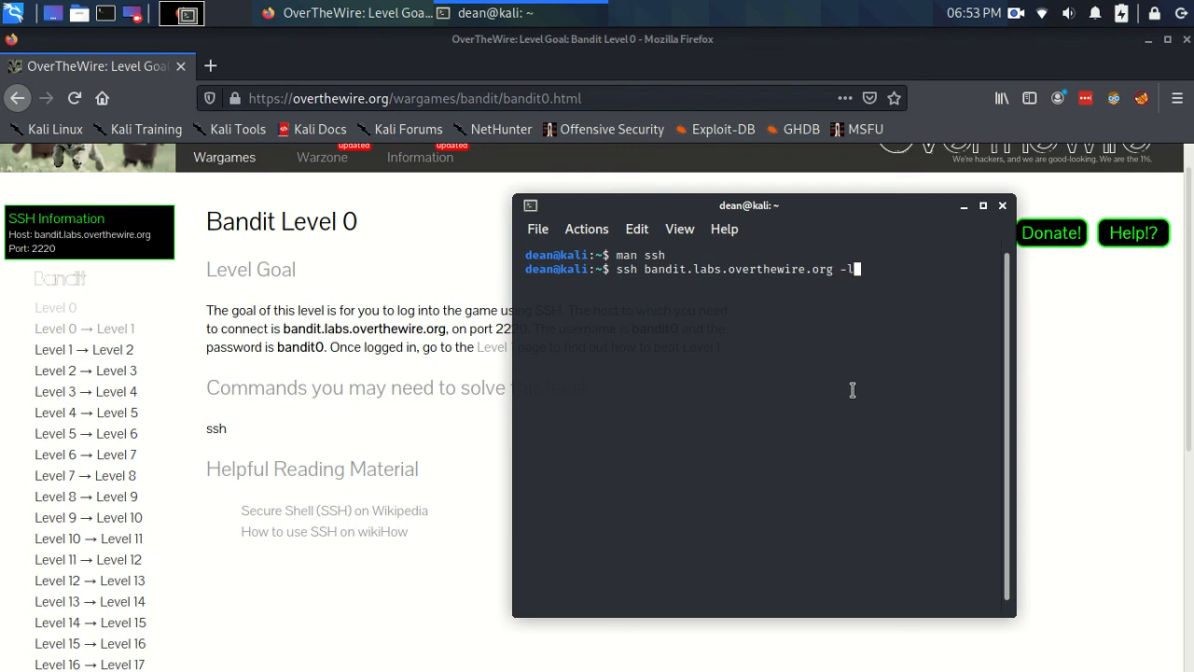
pyautogui.write('bandit0')
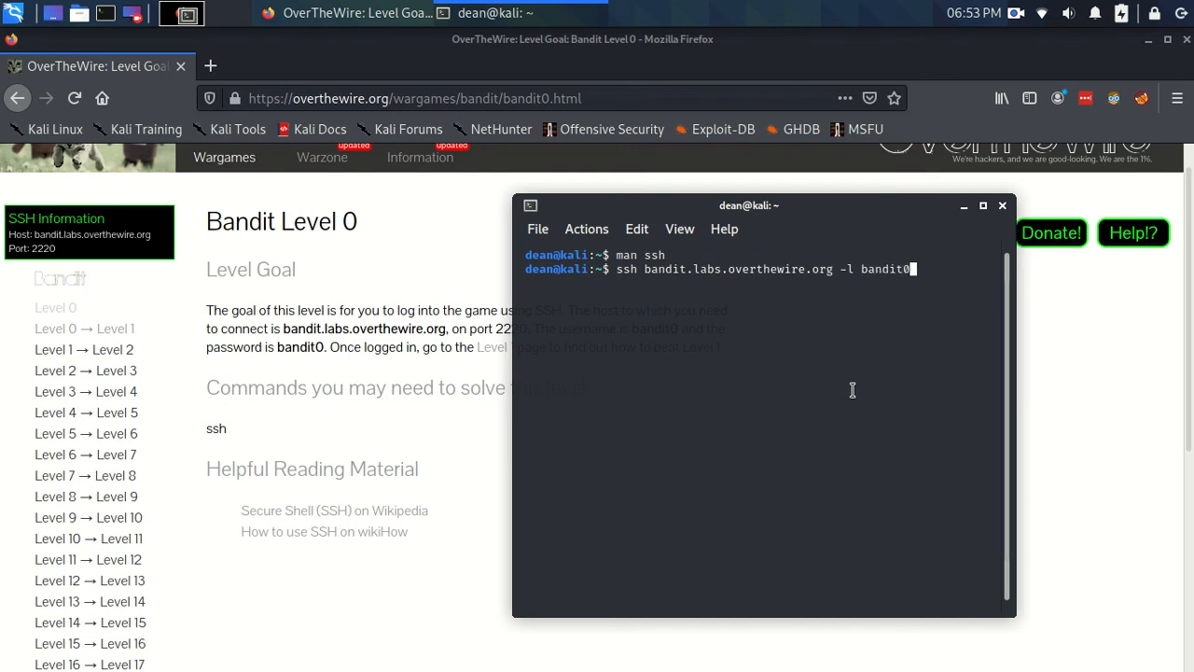
pyautogui.write('-p 2220')
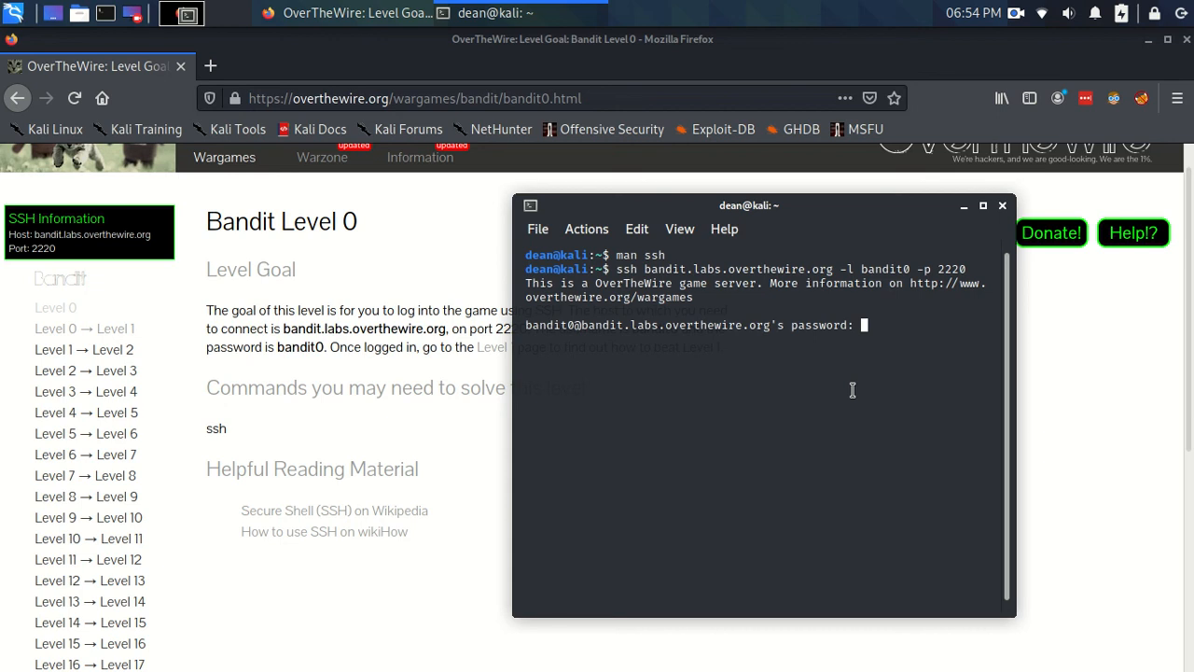
pyautogui.write('bandit0')
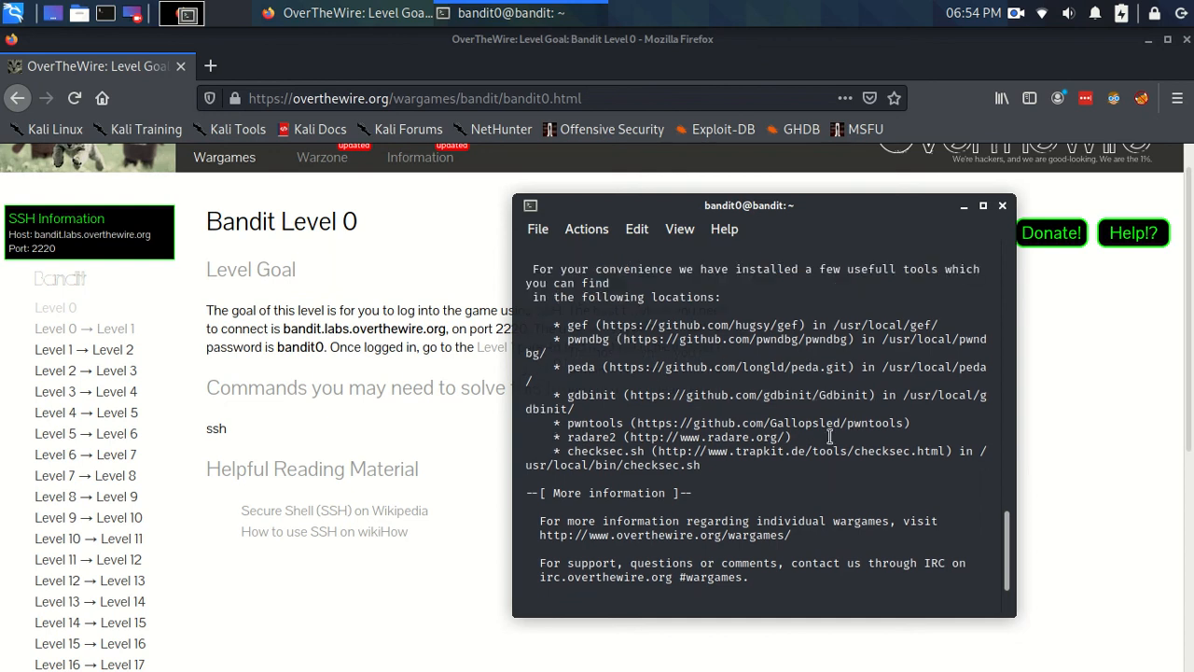
pyautogui.scroll(-3)
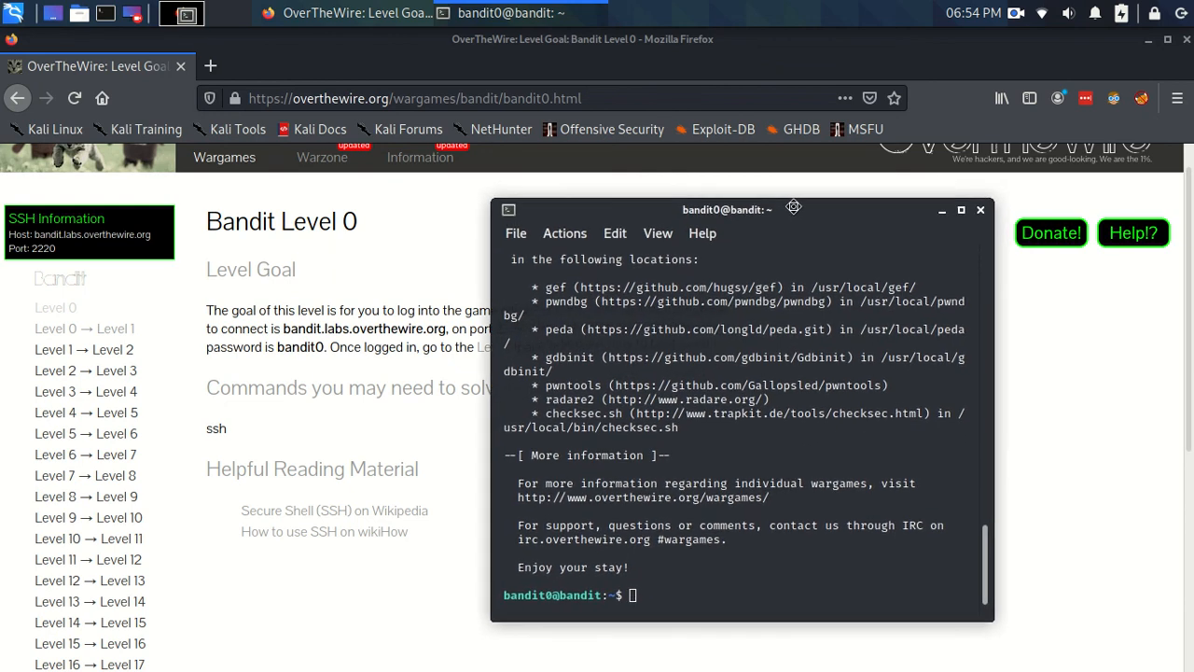
pyautogui.moveTo(793, 207); pyautogui.dragTo(765, 168)
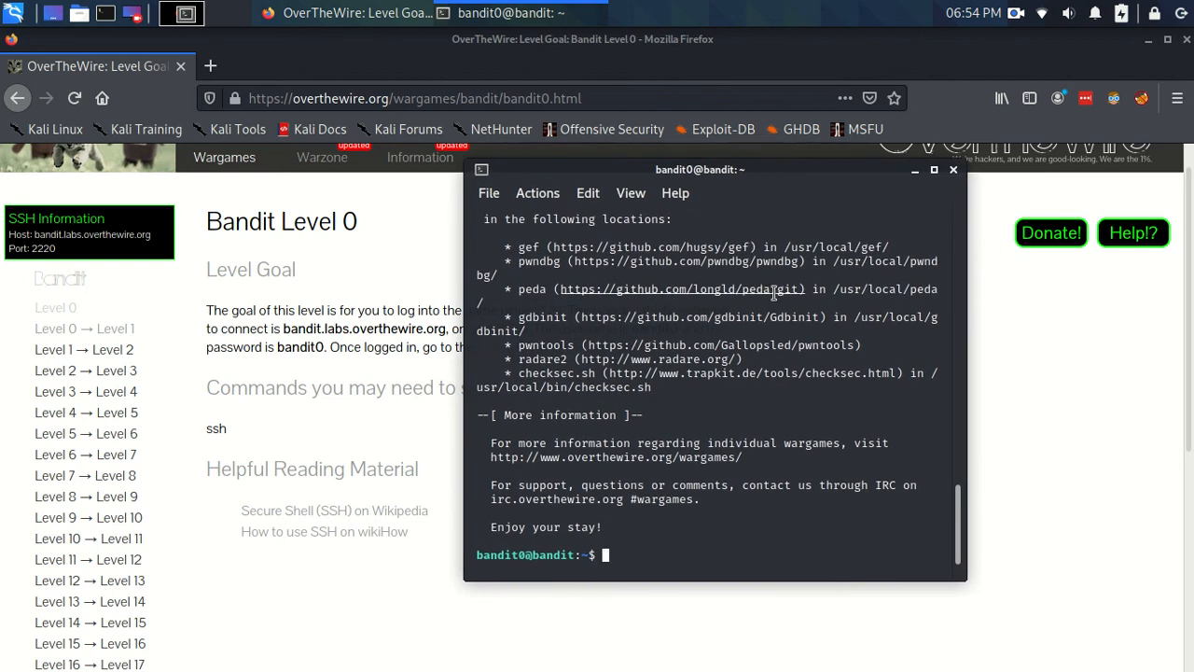
pyautogui.moveTo(885, 78)
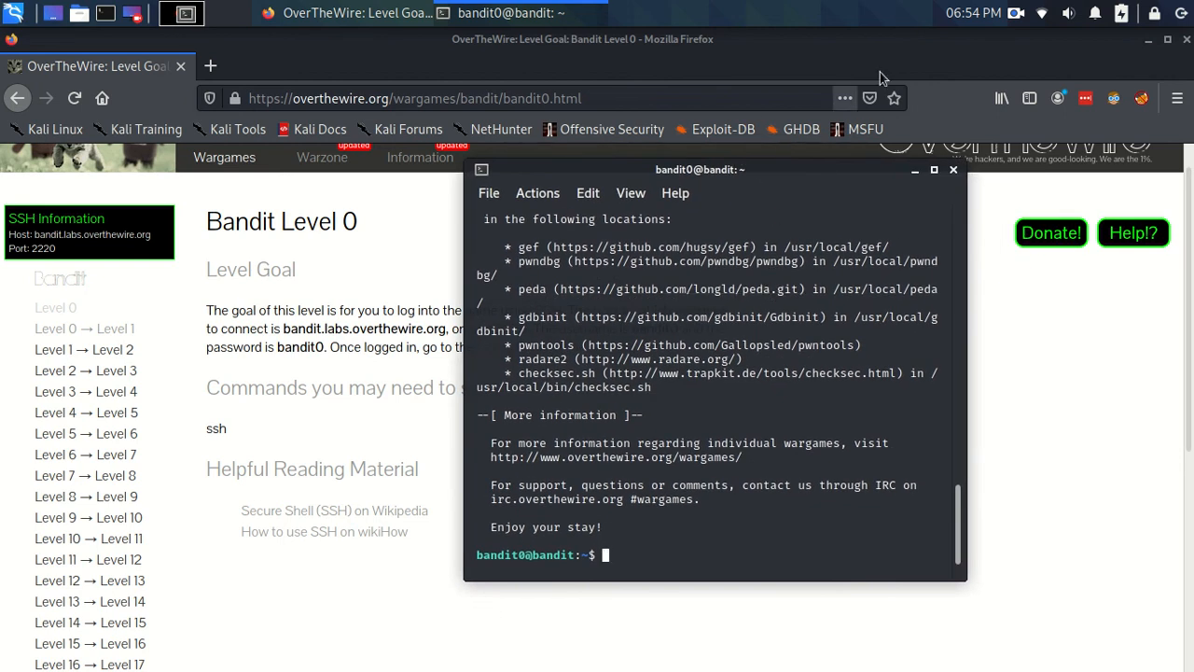